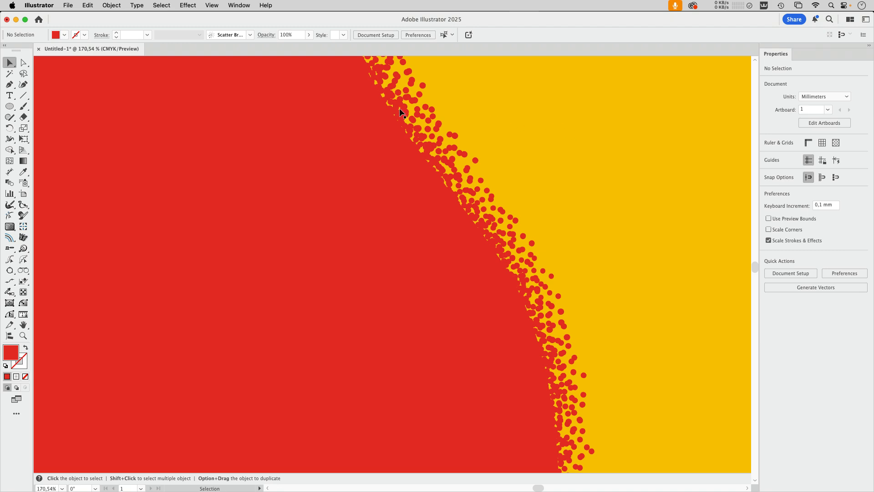
mouse_move(578, 356)
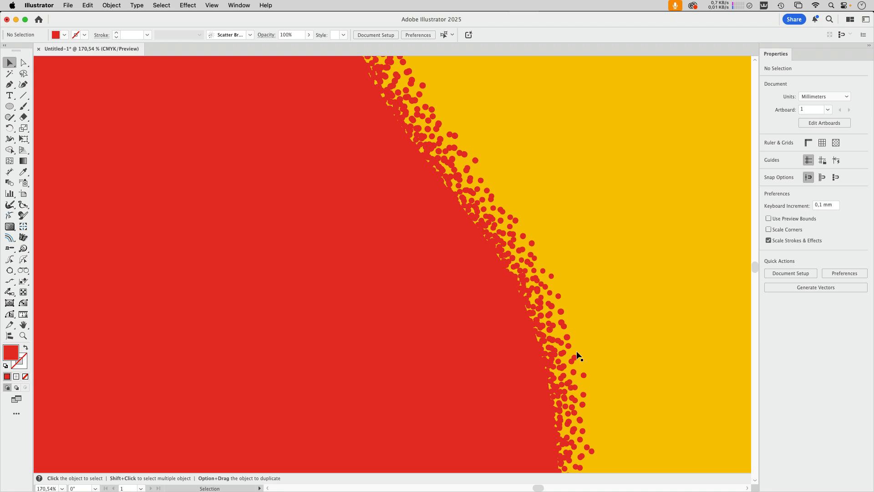
mouse_move(532, 232)
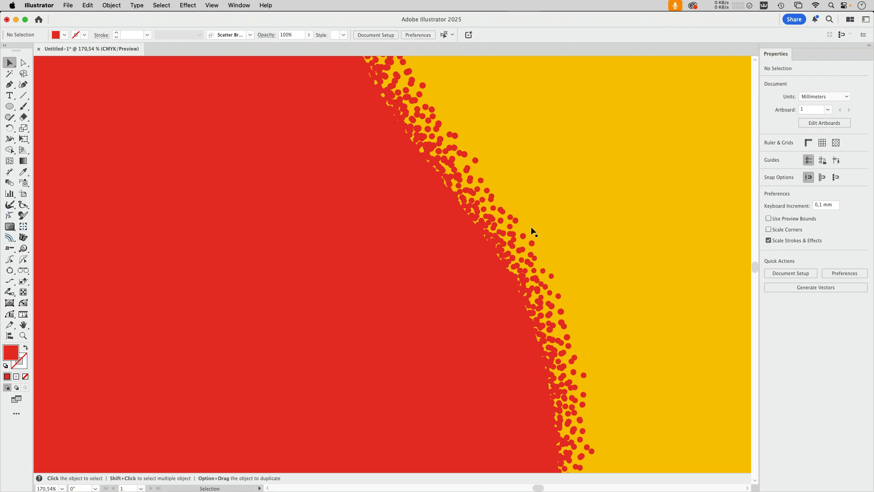
mouse_move(620, 370)
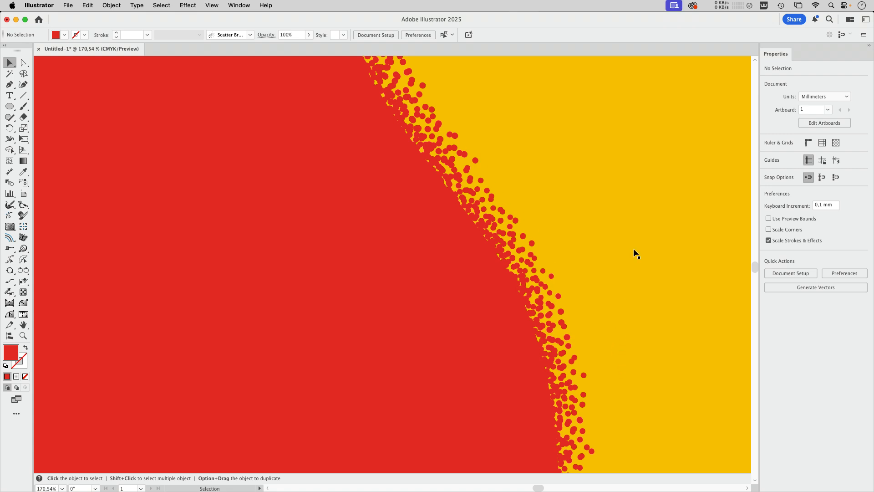
mouse_move(596, 259)
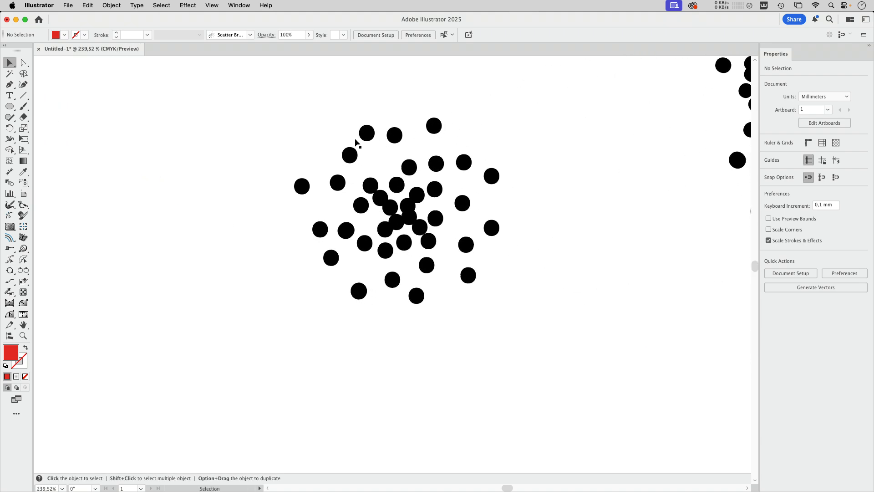
mouse_move(515, 145)
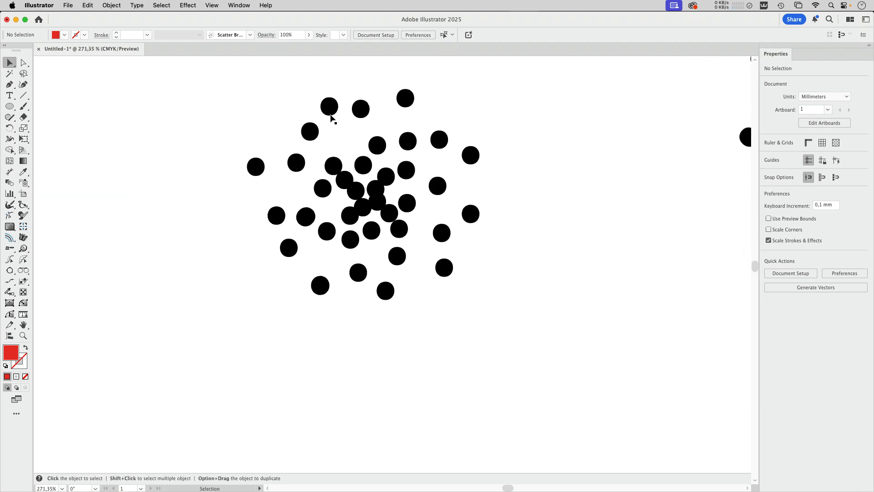
mouse_move(455, 268)
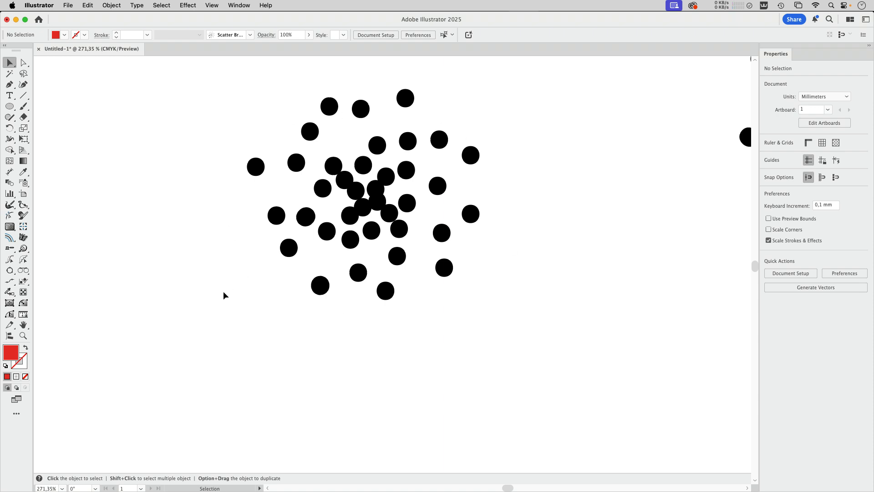
Activate the Blob Brush tool and confirm its settings in the Blob Brush options
left_click(23, 107)
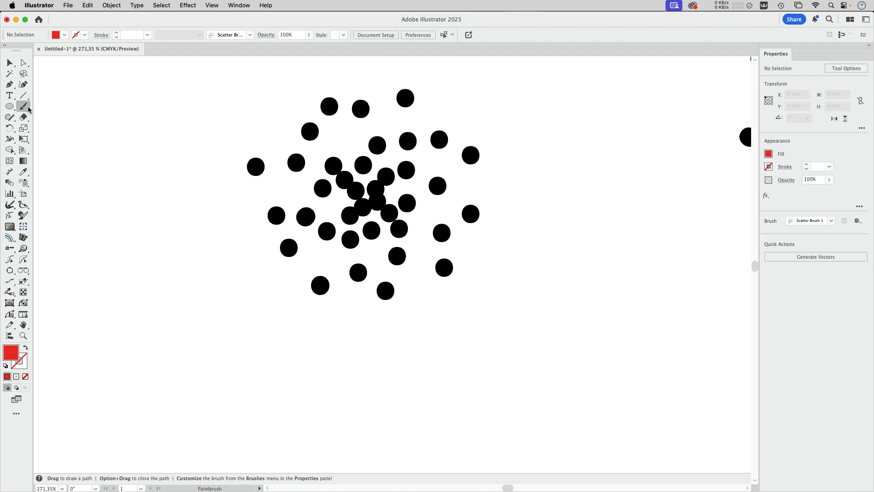
left_click(23, 117)
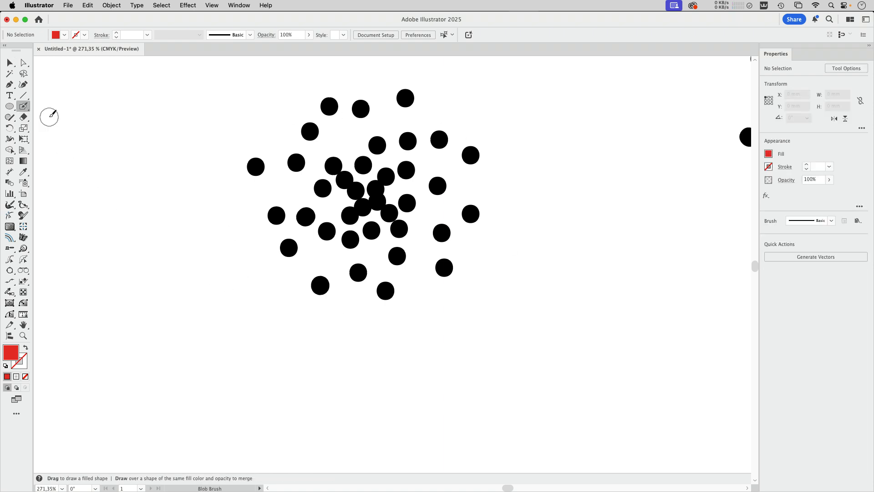
mouse_move(24, 107)
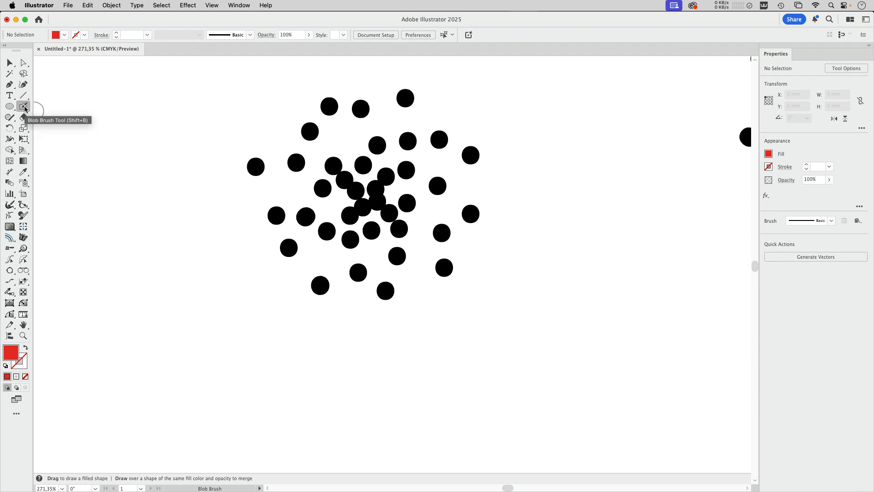
double_click(24, 106)
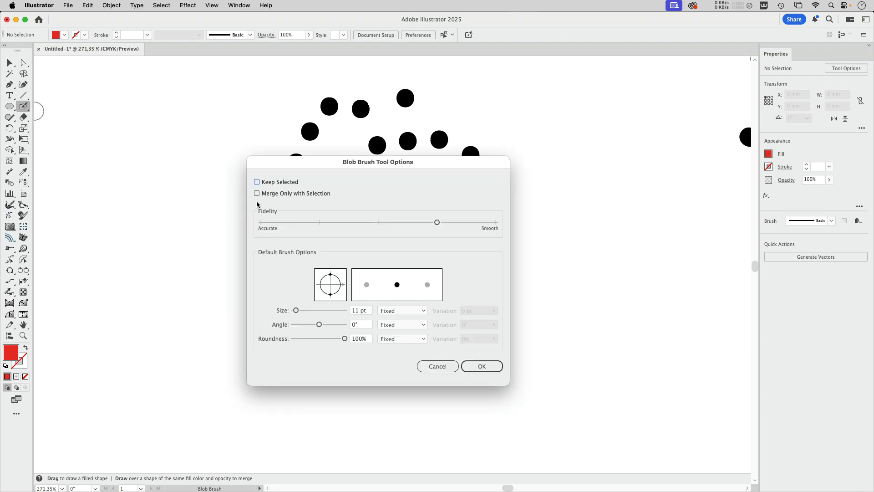
left_click(257, 193)
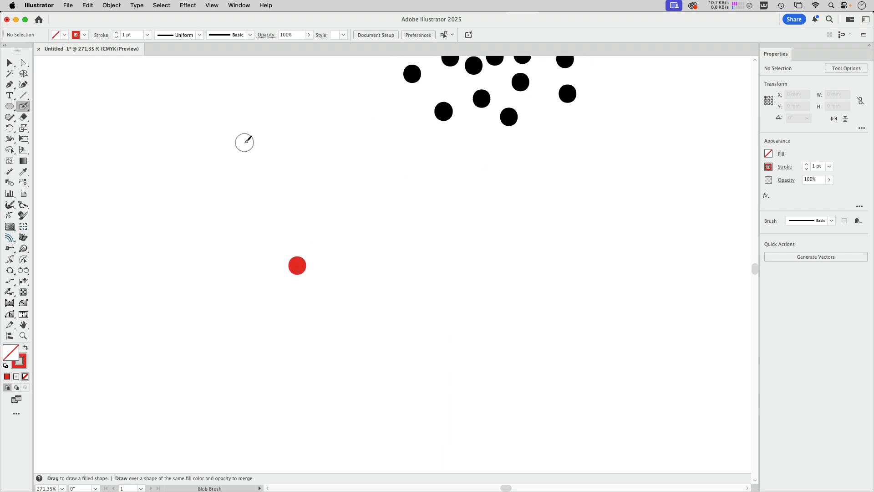
Recolour the painted dot black and paint two strokes of extra dots around the cluster
left_click(297, 265)
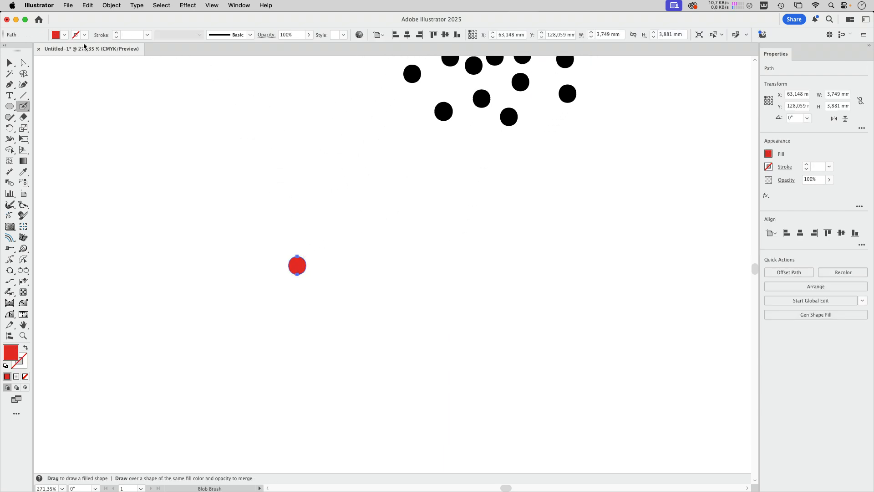
left_click(66, 35)
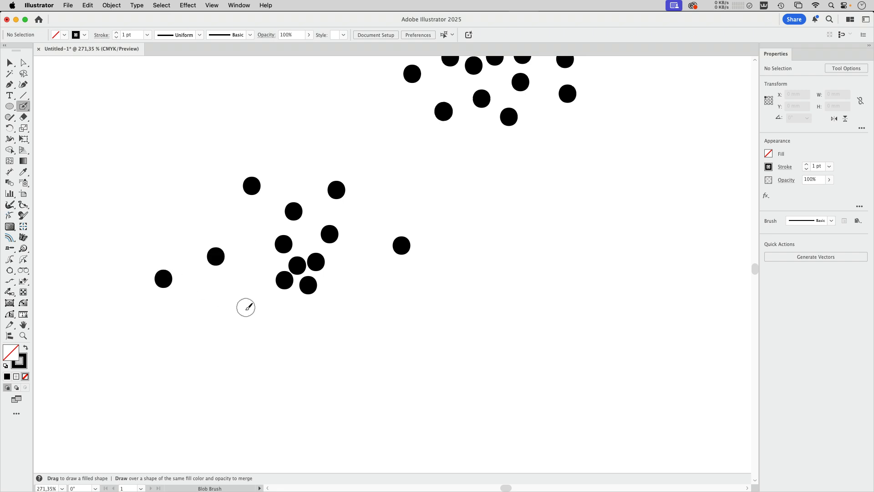
left_click_drag(245, 307, 316, 301)
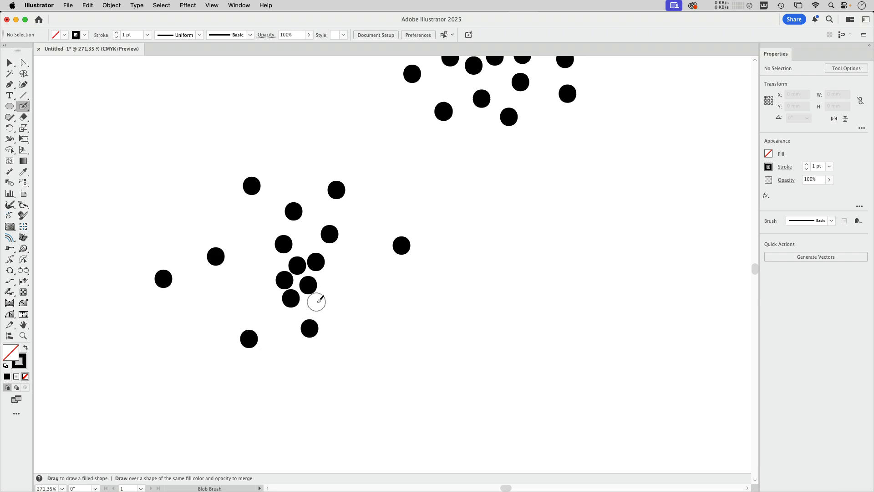
left_click_drag(316, 302, 334, 279)
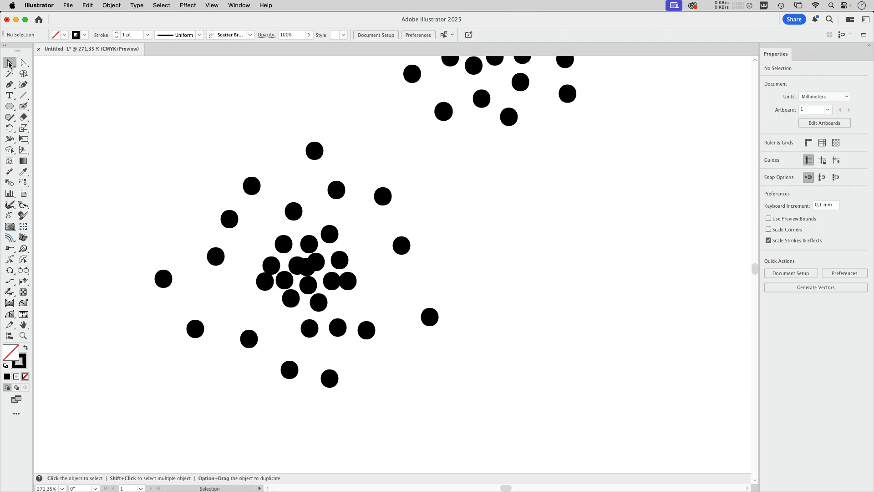
Select one painted dot and nudge it slightly up and right within the cluster
left_click(316, 262)
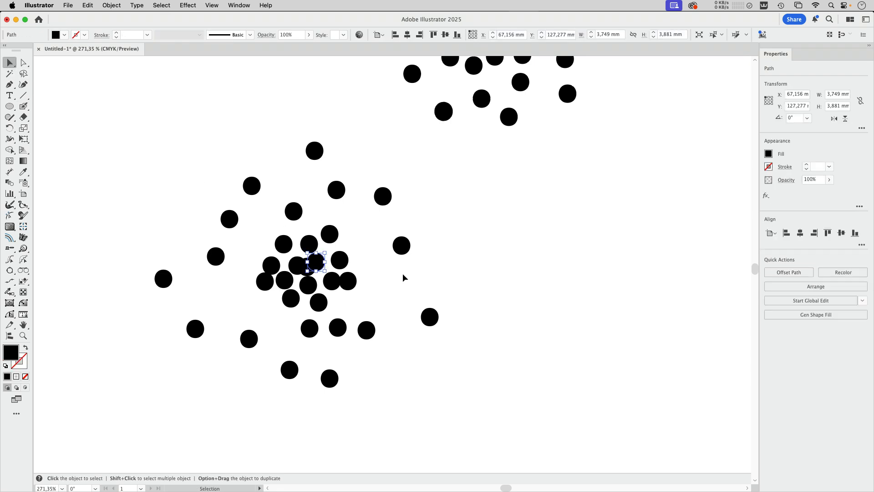
left_click_drag(317, 262, 322, 257)
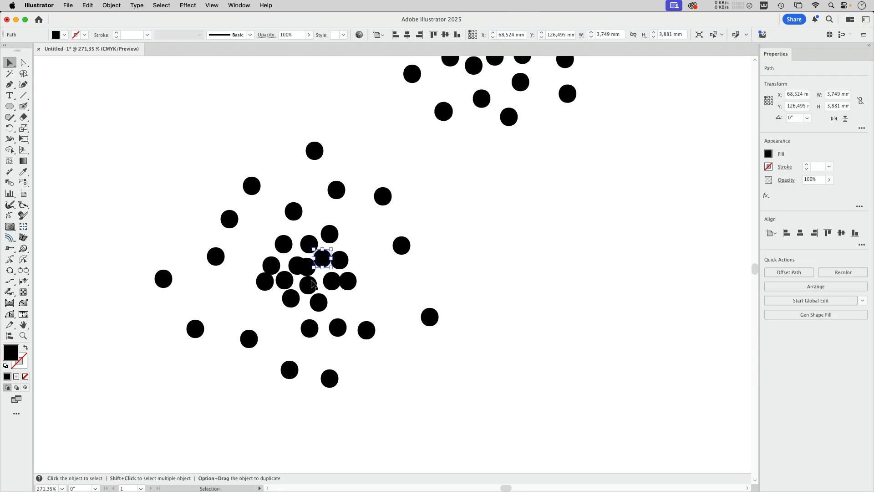
mouse_move(425, 280)
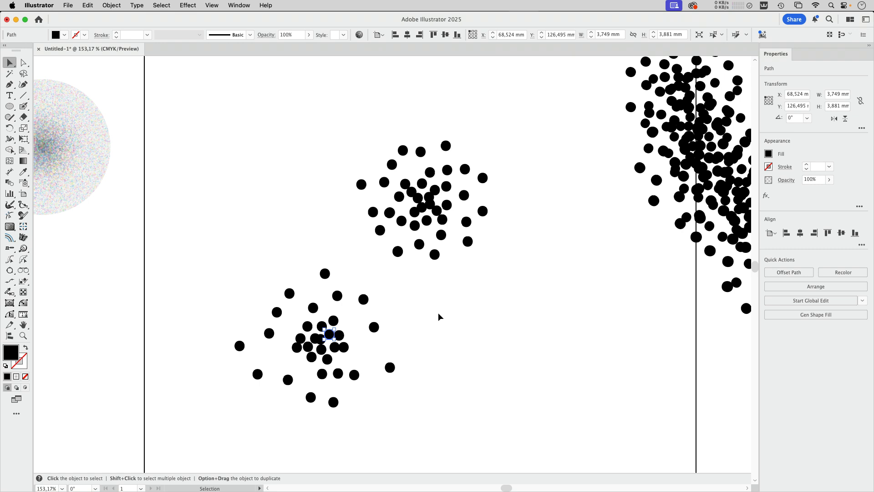
mouse_move(519, 186)
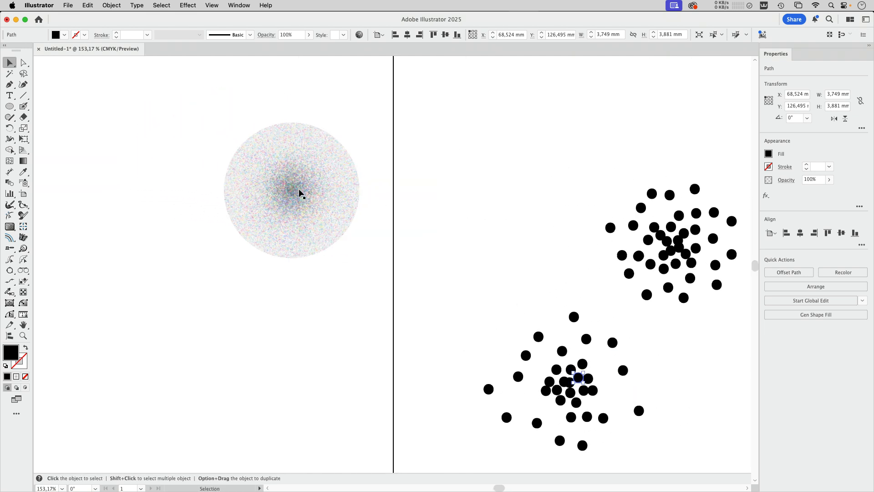
Select the gradient circle and shift its first radial gradient stop in the Gradient panel
left_click(290, 189)
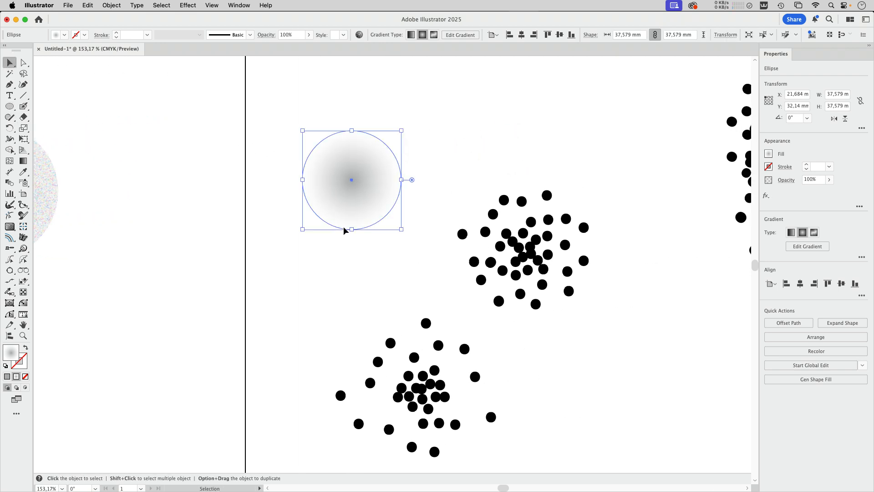
left_click(238, 5)
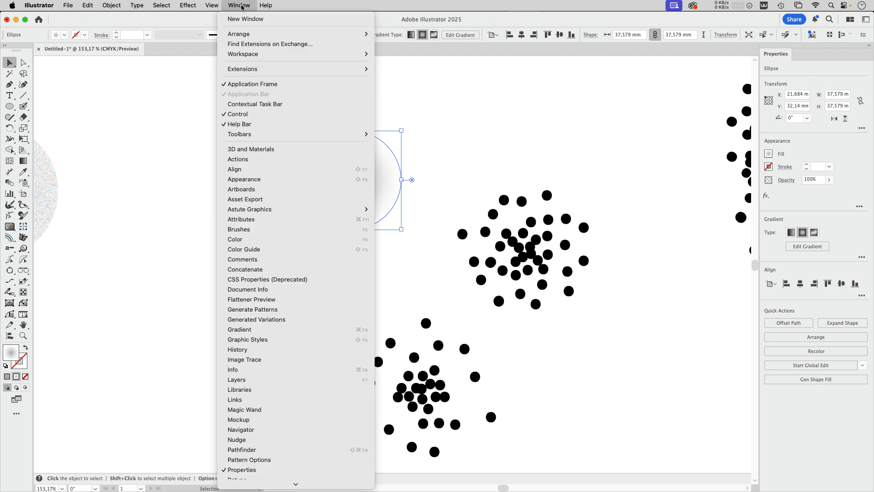
mouse_move(273, 330)
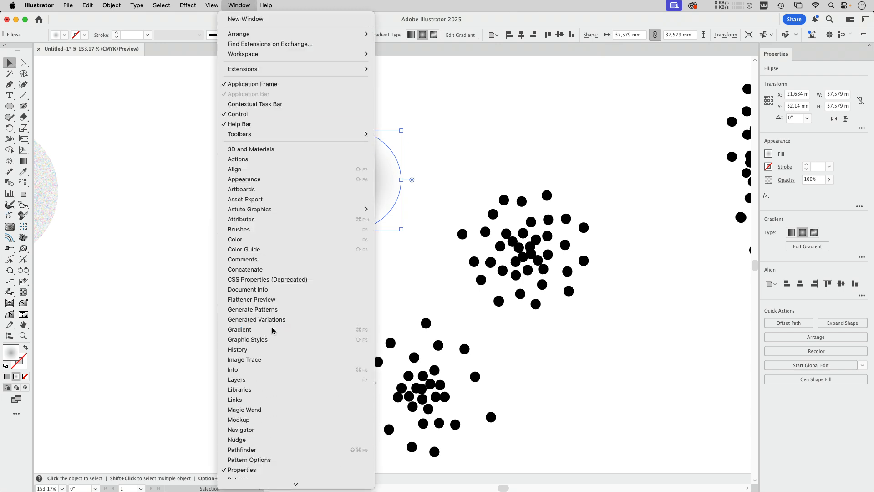
left_click(239, 329)
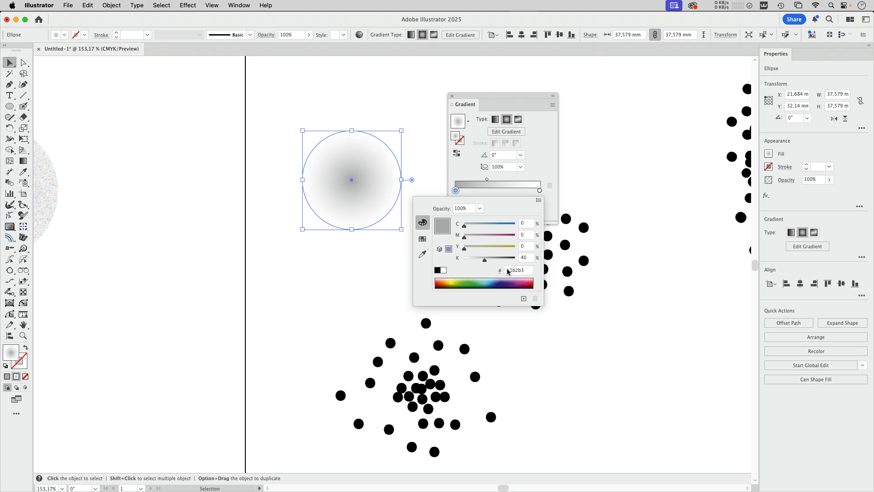
left_click_drag(484, 260, 488, 261)
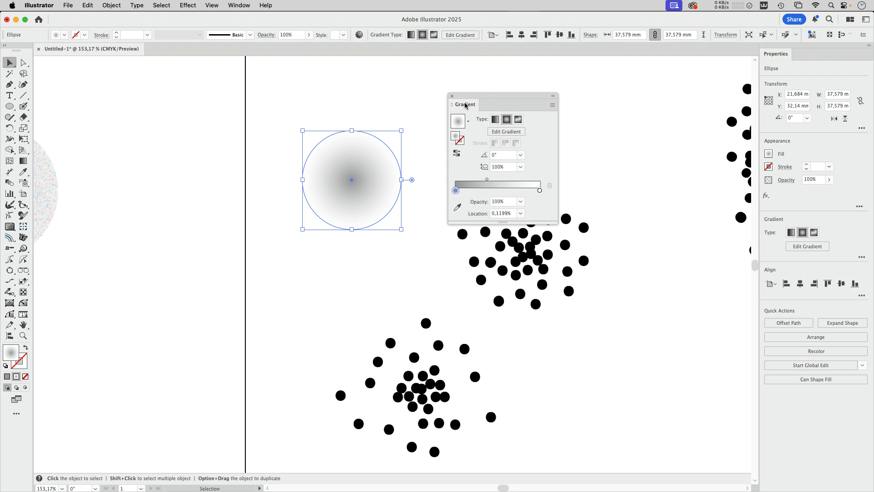
left_click(452, 96)
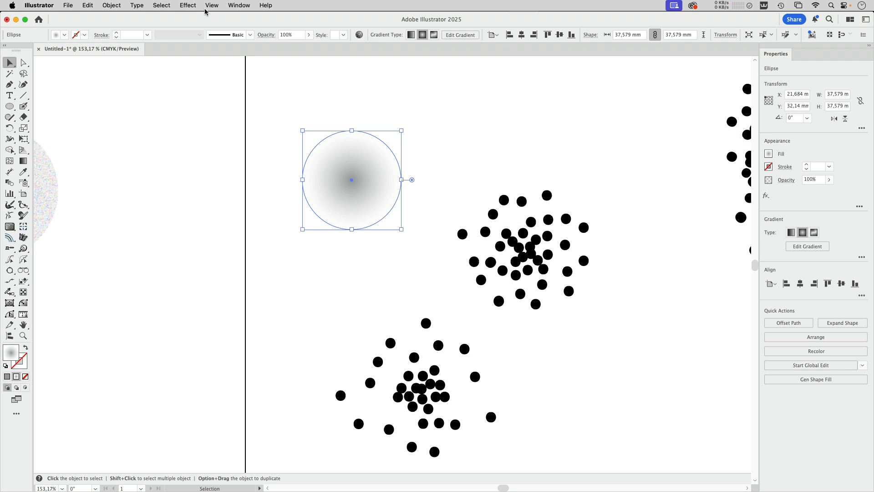
Apply Grain to the circle with contrast 27 and the Contrasty grain type
left_click(187, 5)
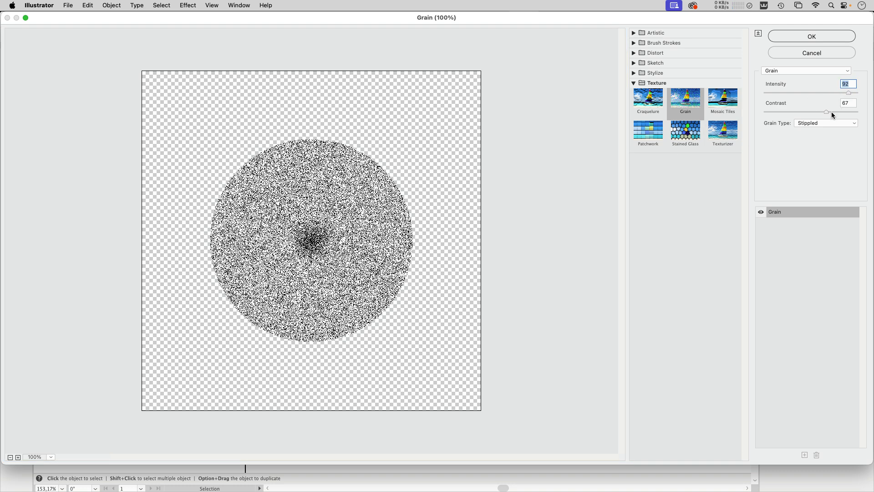
left_click_drag(826, 111, 790, 111)
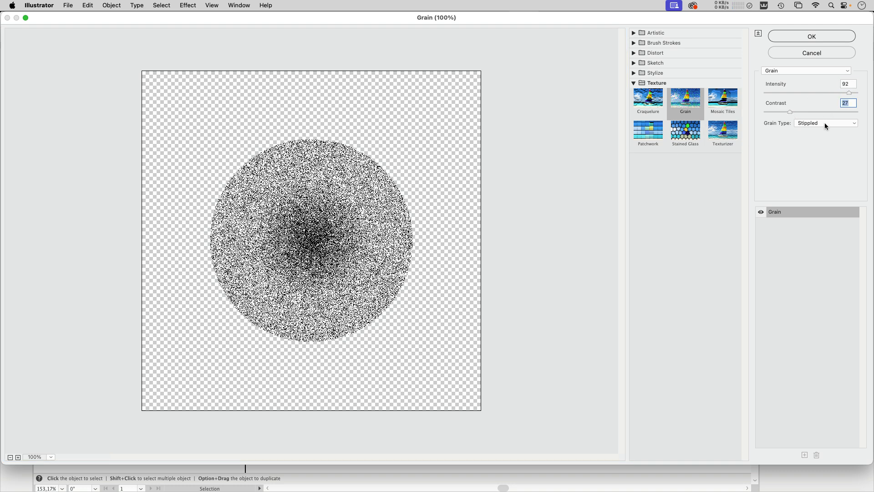
left_click(825, 123)
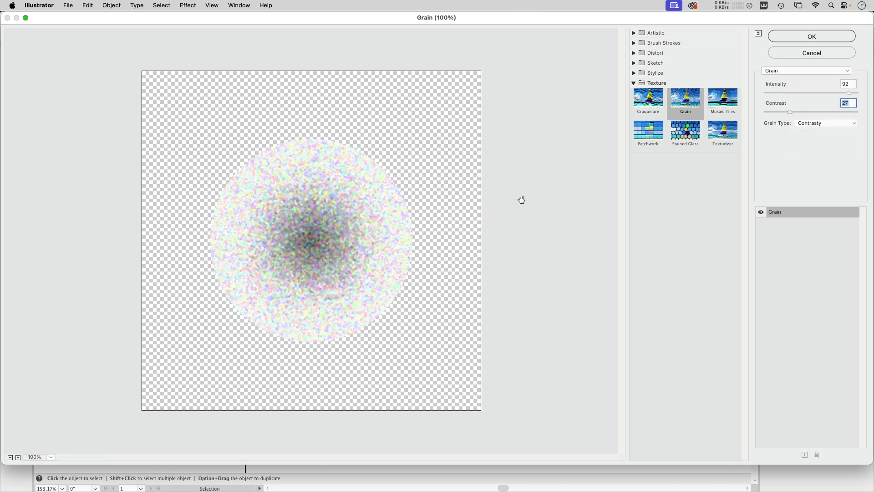
left_click(811, 37)
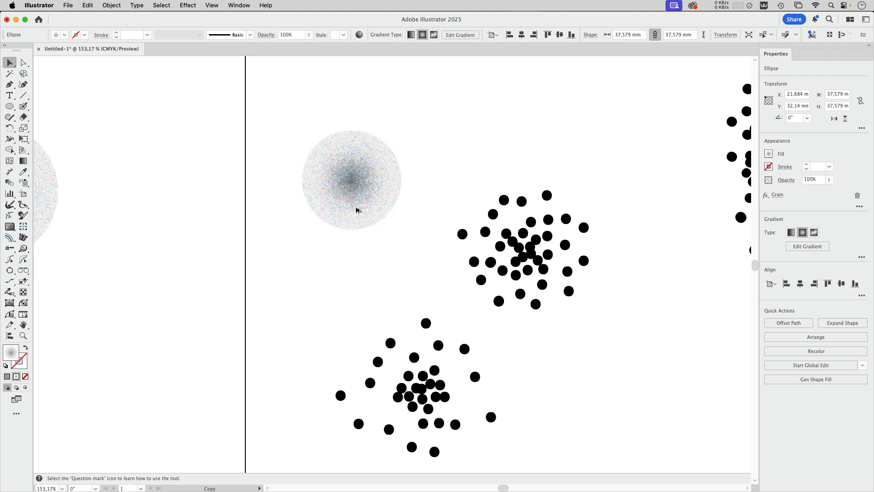
Select the grainy top circle and rasterize it as a CMYK image at 150 ppi
left_click(77, 240)
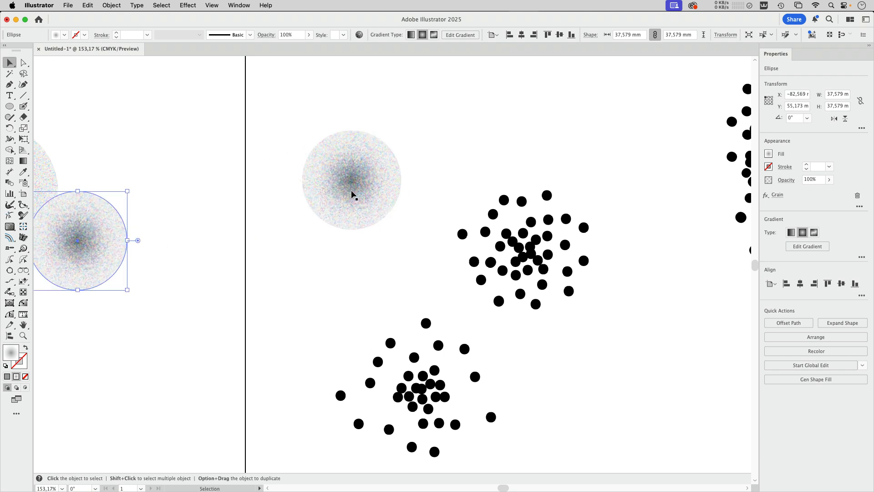
left_click_drag(78, 240, 351, 179)
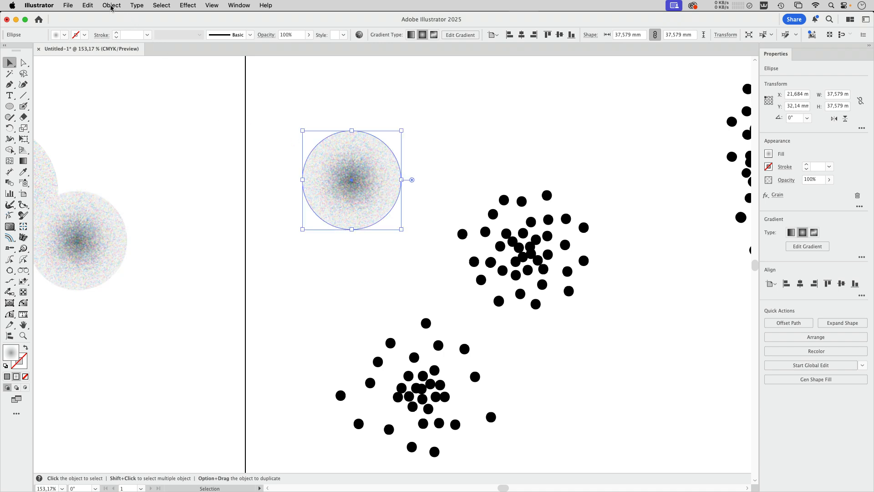
left_click(110, 5)
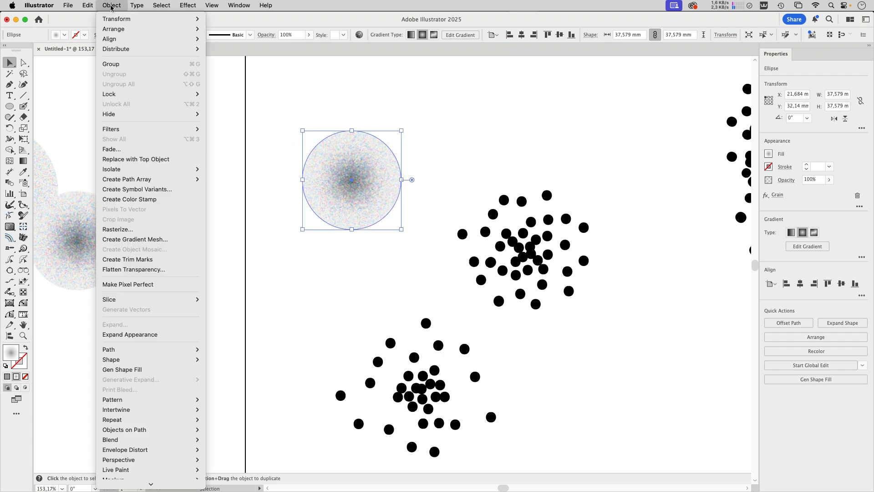
left_click(117, 229)
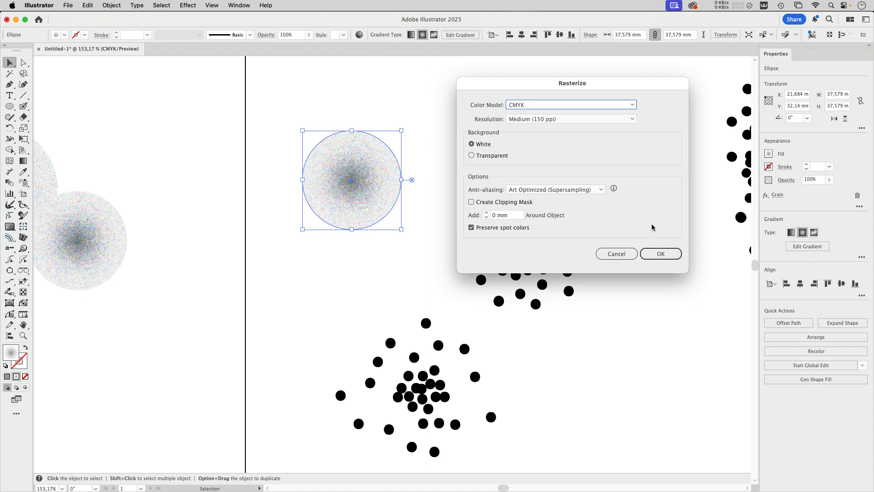
left_click(660, 254)
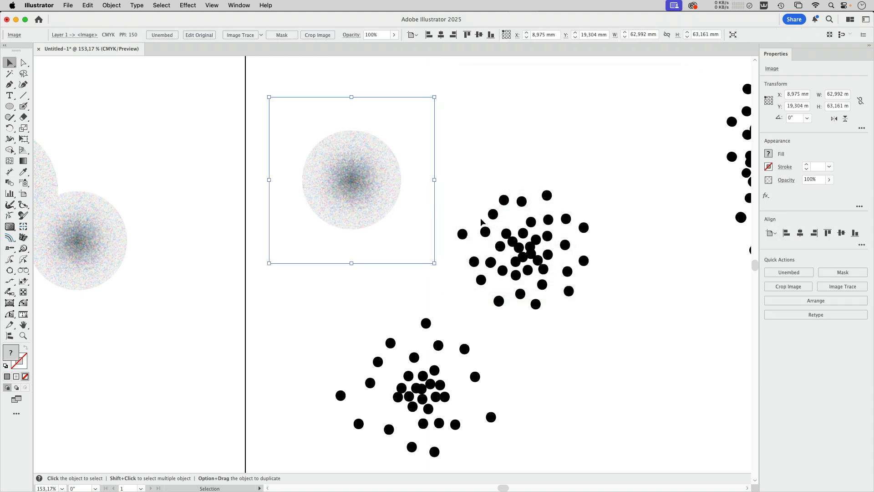
Try Image Trace thresholds up to 211 and lower the noise to 3 px
left_click(239, 5)
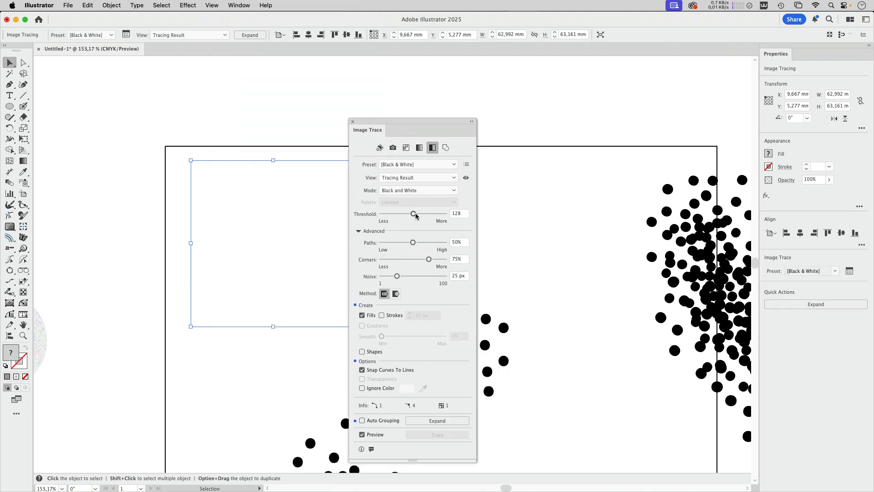
left_click_drag(412, 213, 420, 214)
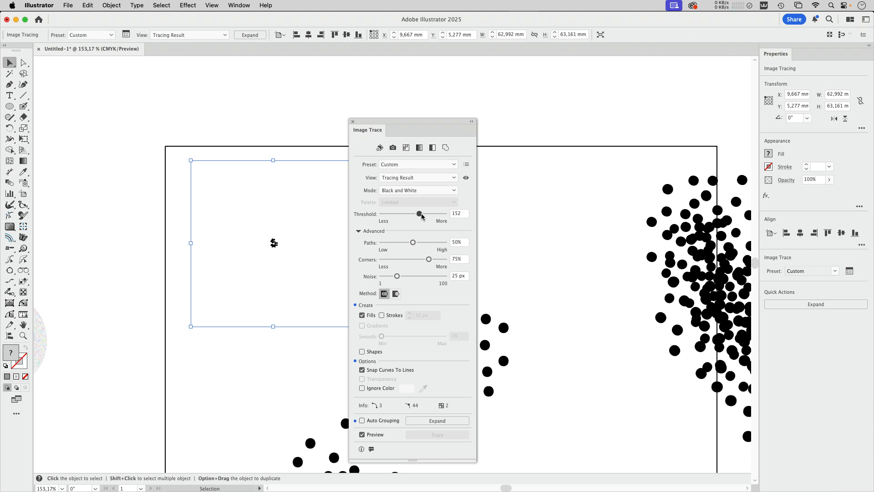
left_click_drag(419, 213, 429, 214)
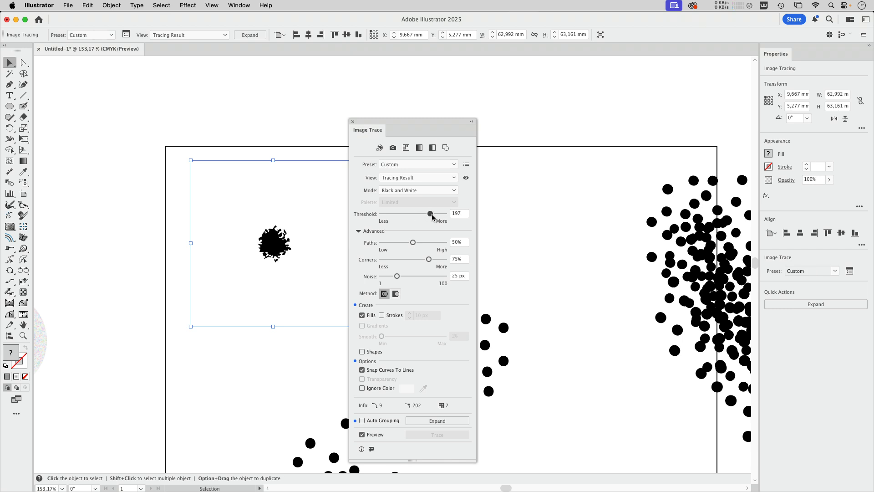
left_click_drag(429, 214, 434, 214)
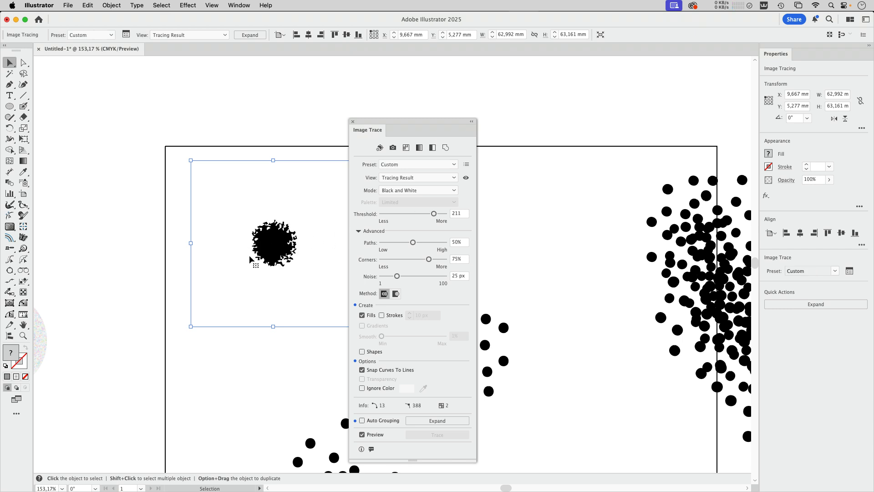
mouse_move(322, 256)
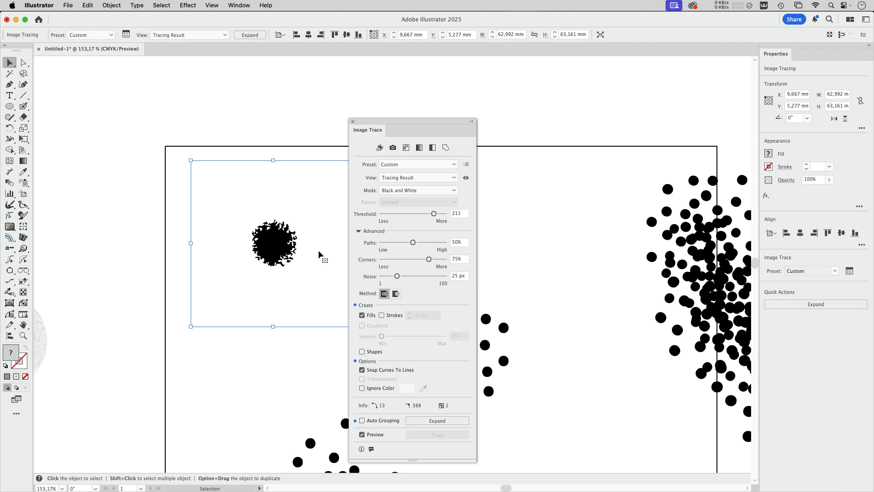
mouse_move(388, 284)
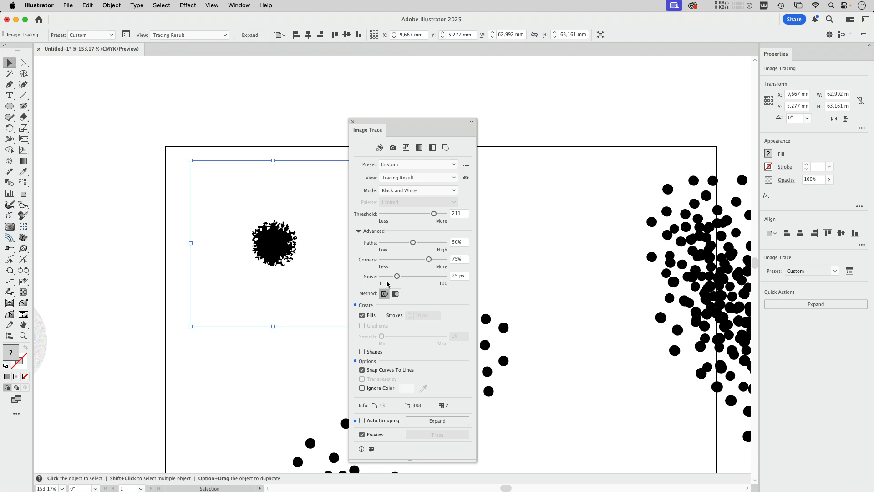
left_click_drag(397, 276, 383, 276)
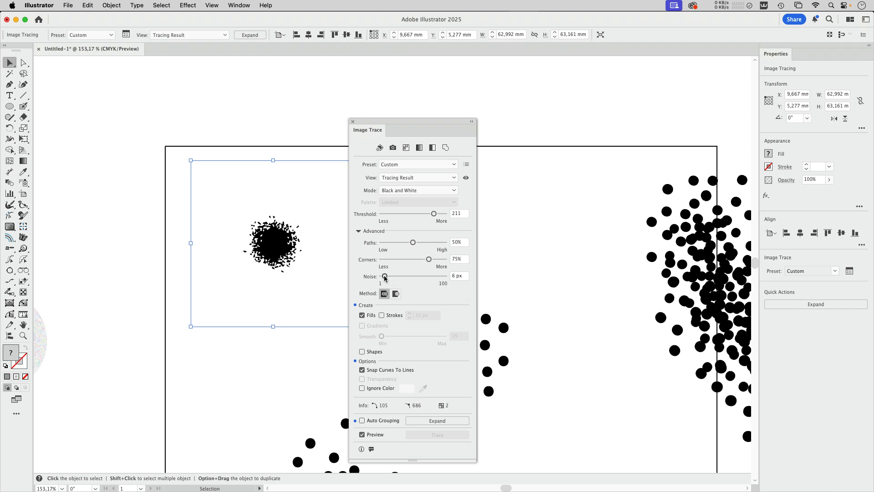
left_click_drag(392, 276, 383, 276)
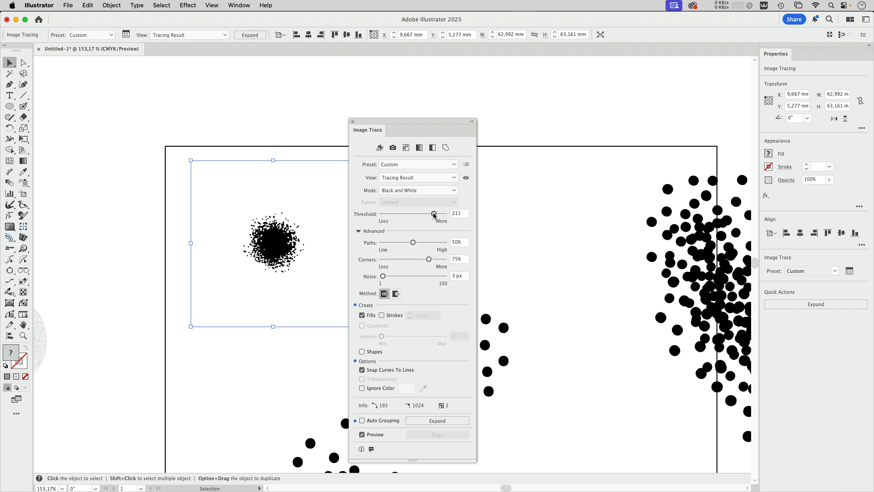
Settle the trace on threshold 197, paths 14% and corners 9%, panel moved aside
left_click_drag(434, 213, 430, 214)
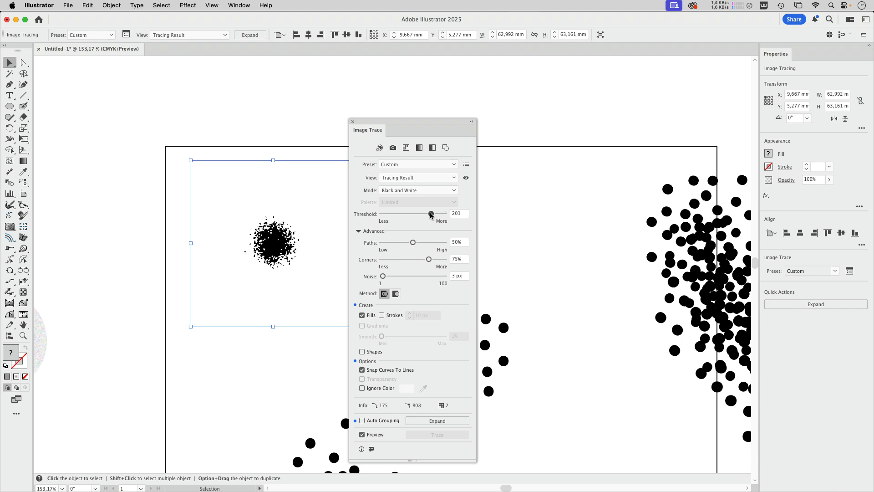
left_click_drag(430, 214, 429, 213)
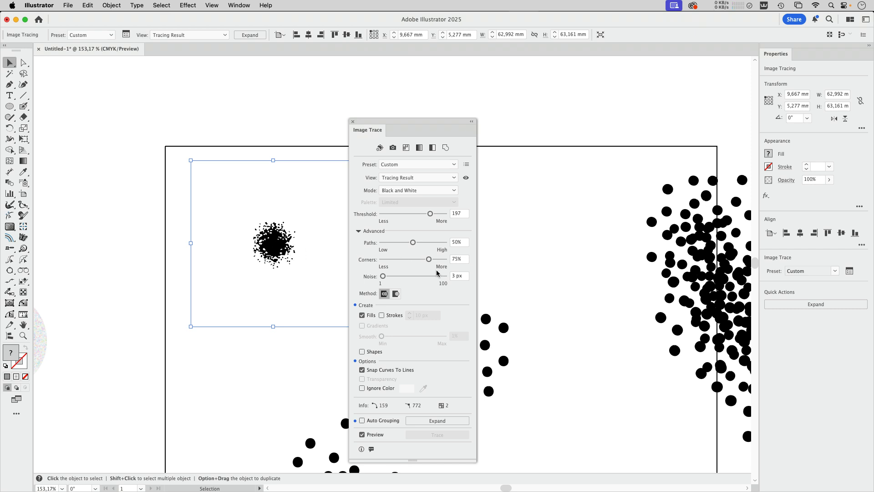
left_click_drag(412, 241, 389, 241)
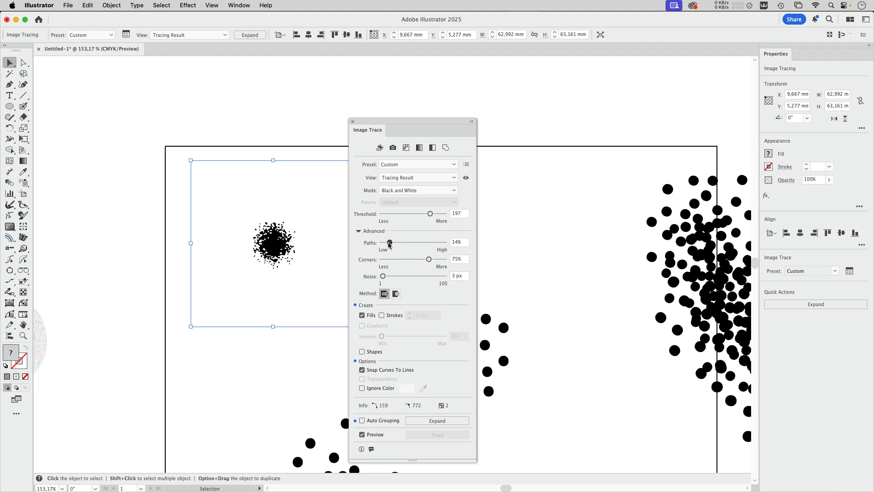
left_click_drag(428, 259, 394, 259)
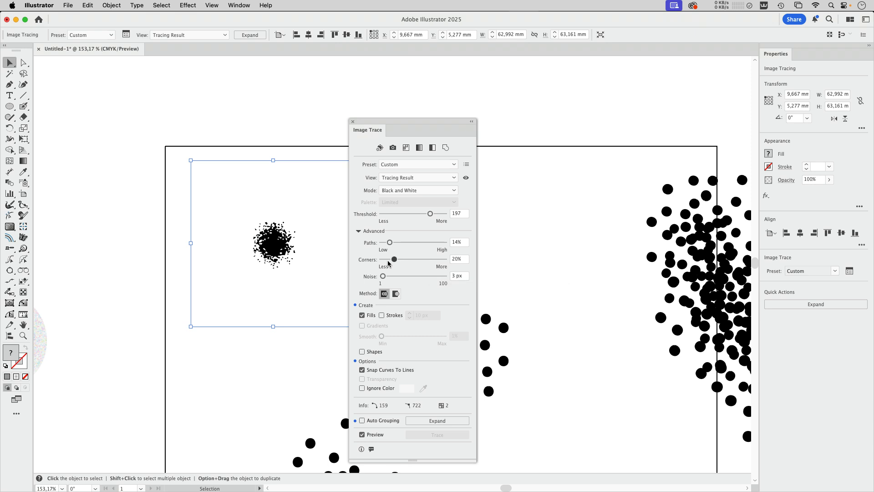
left_click_drag(393, 259, 387, 259)
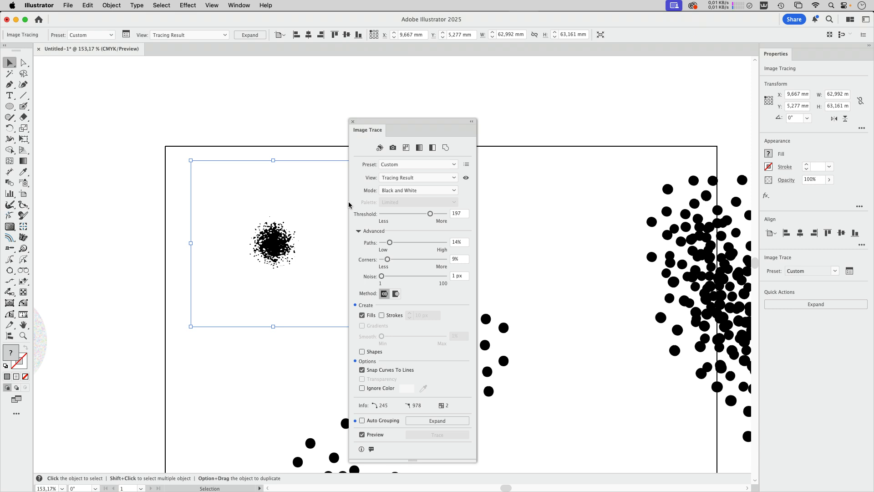
mouse_move(277, 234)
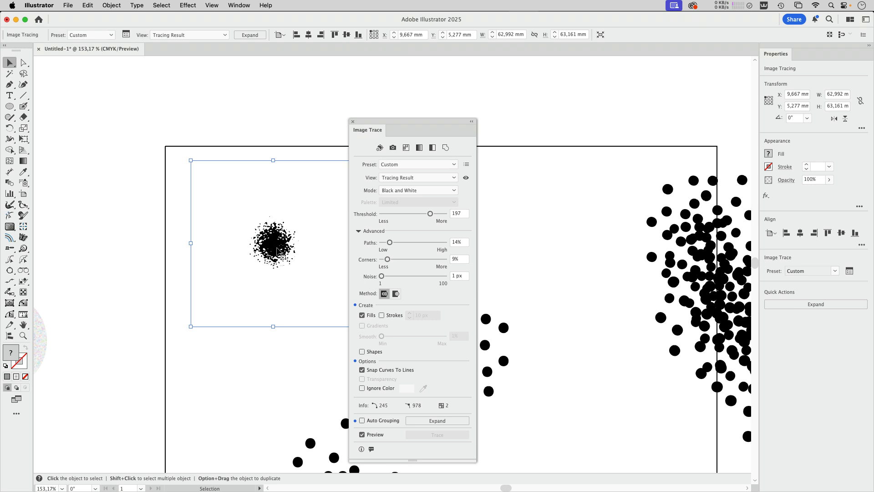
left_click_drag(367, 129, 439, 92)
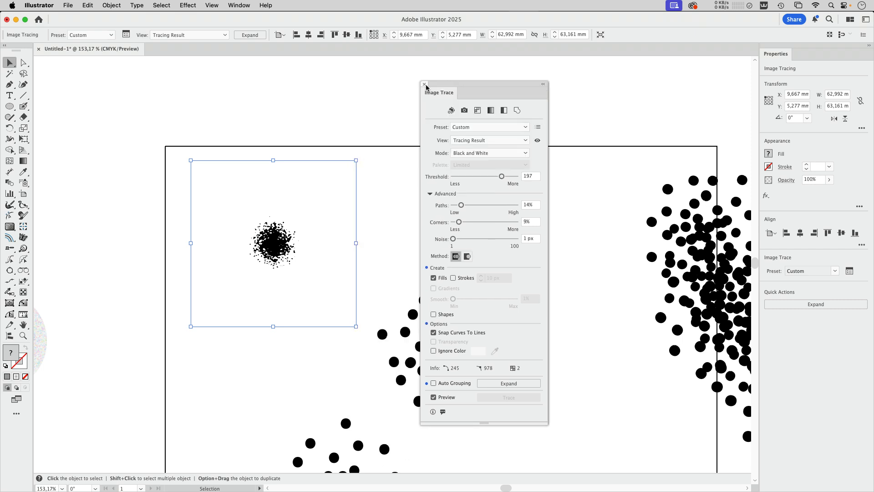
Ignore white in the trace, zoom in to inspect a white hole, then expand the splatter
left_click(434, 351)
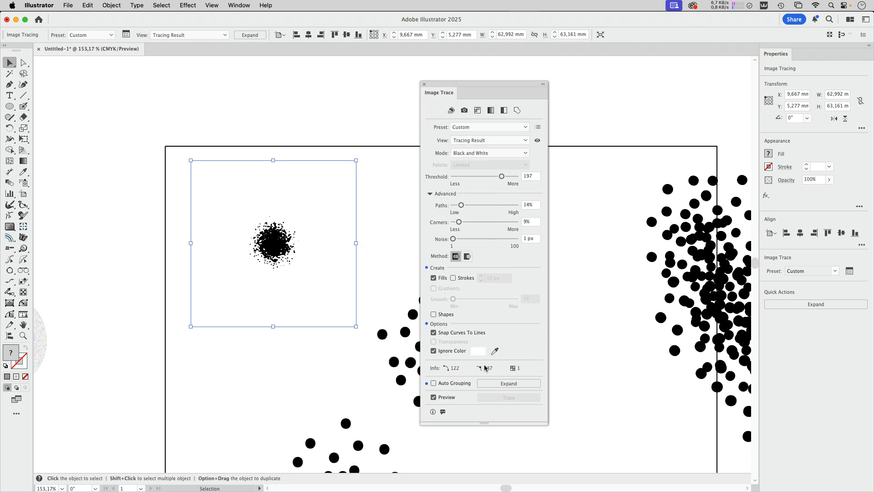
mouse_move(517, 401)
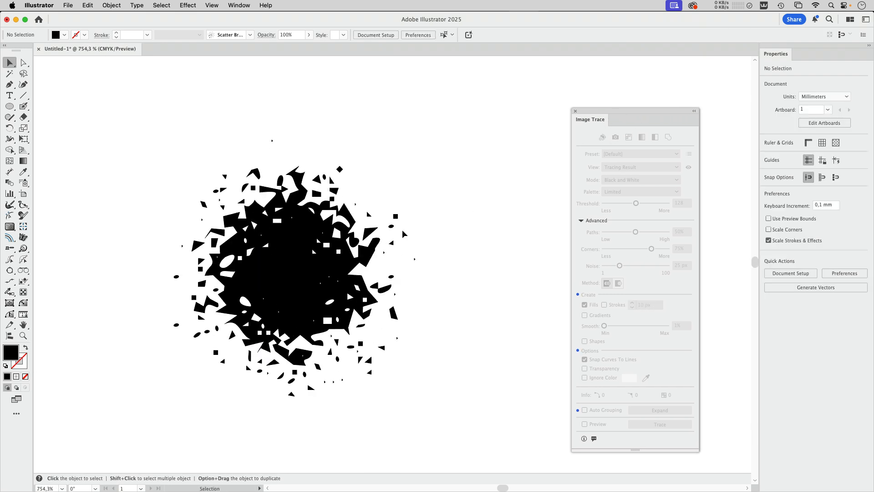
left_click(293, 268)
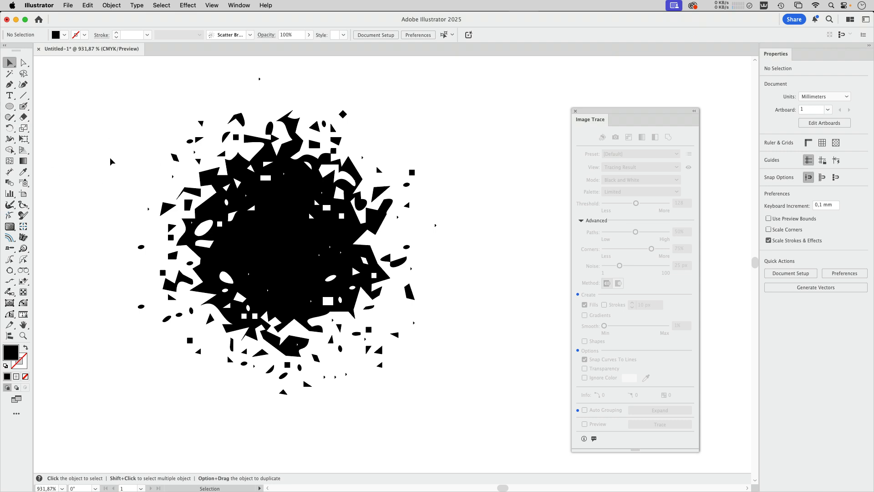
left_click(10, 117)
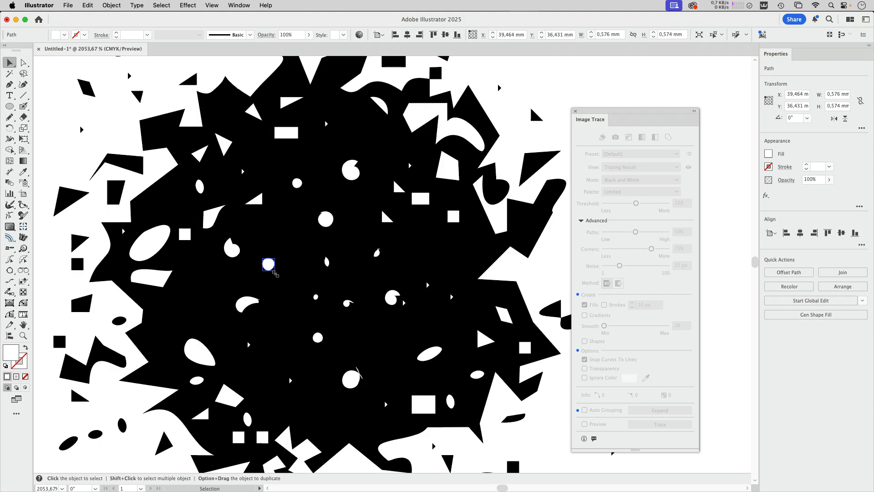
left_click(392, 298)
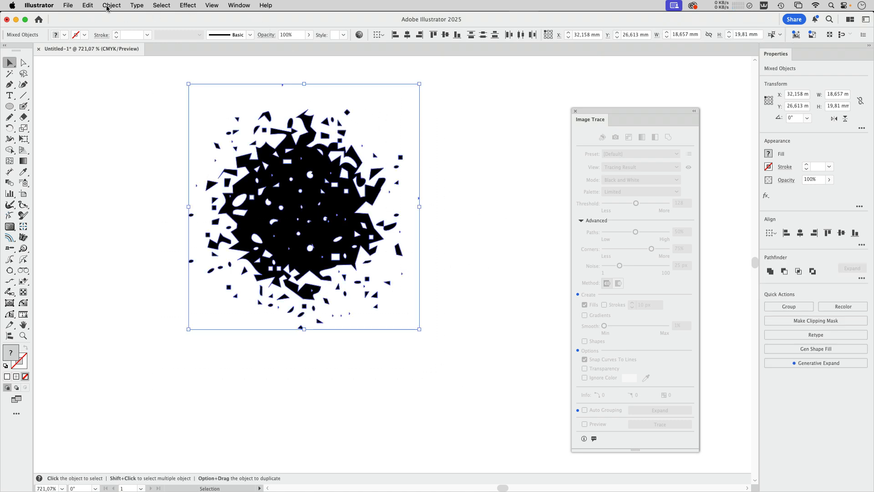
left_click(111, 5)
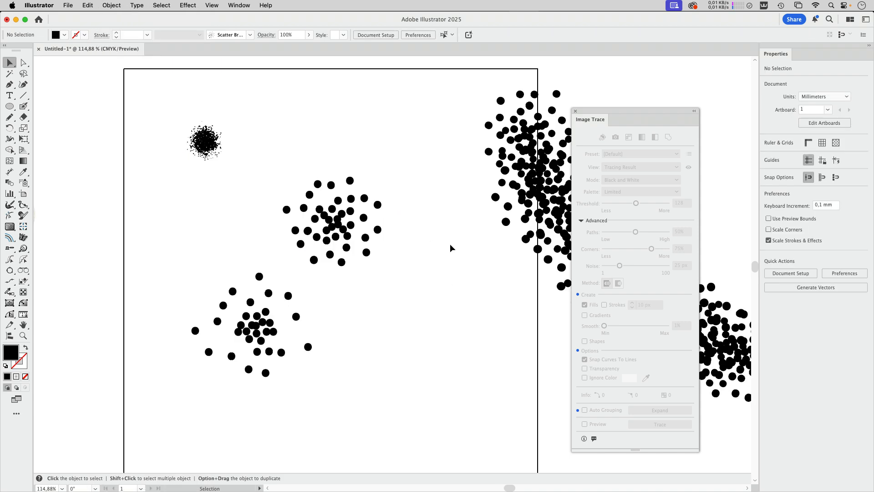
Drag the dot cluster into the Brushes panel and accept it as Scatter Brush 2
left_click(239, 5)
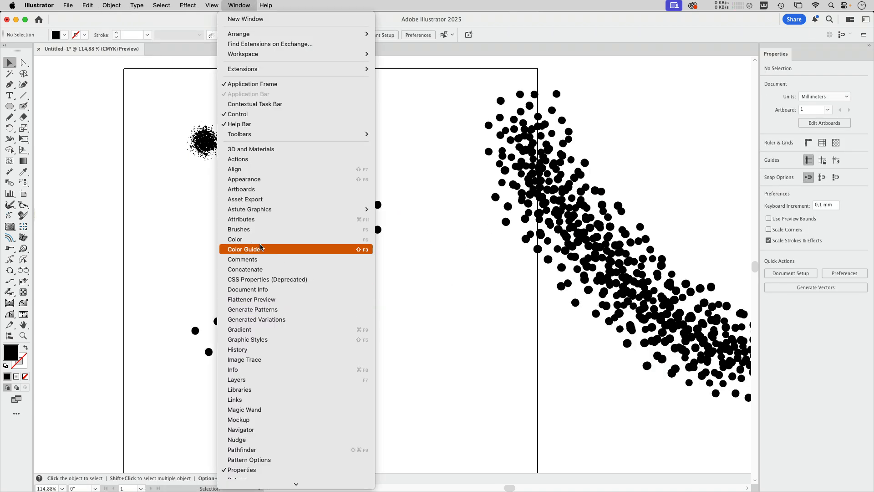
left_click(239, 229)
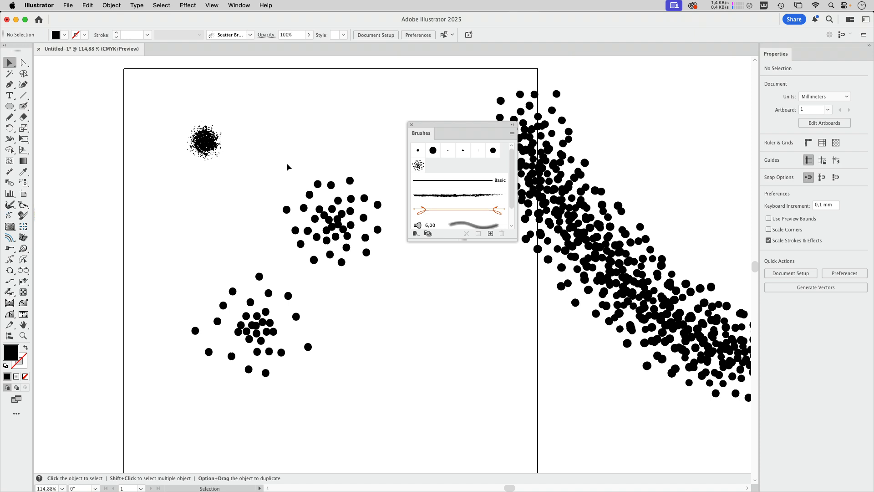
left_click(332, 223)
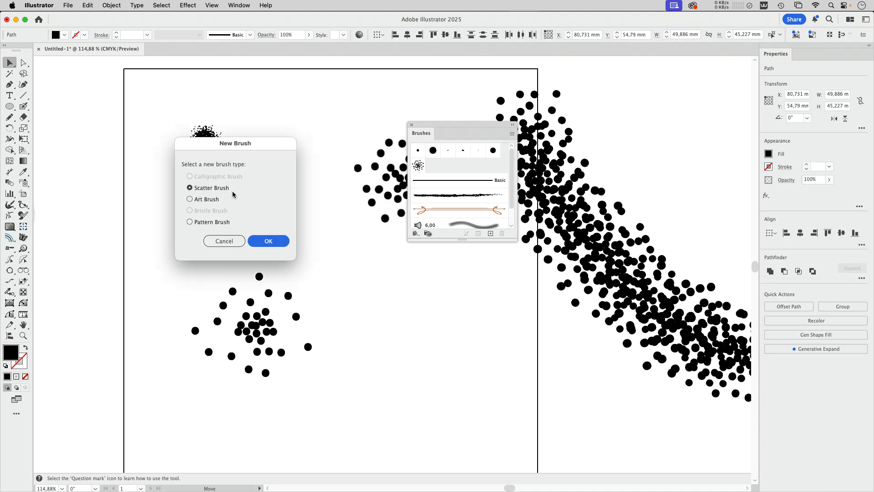
left_click(268, 241)
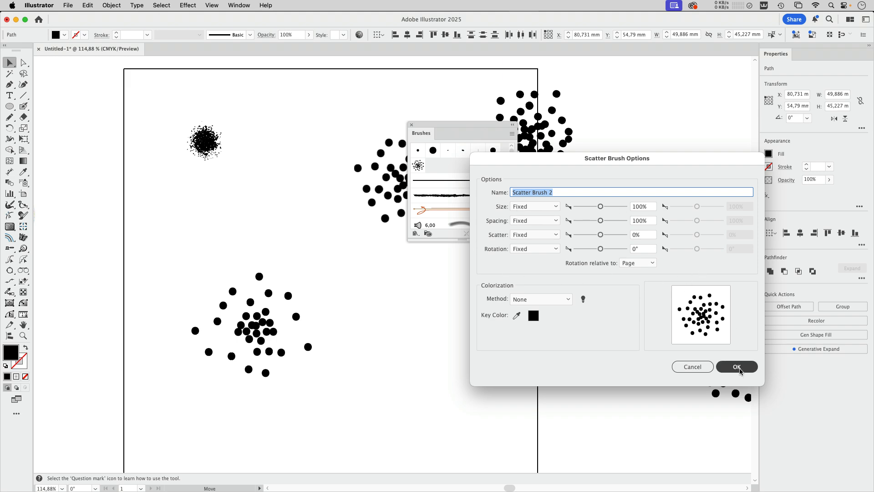
left_click(736, 366)
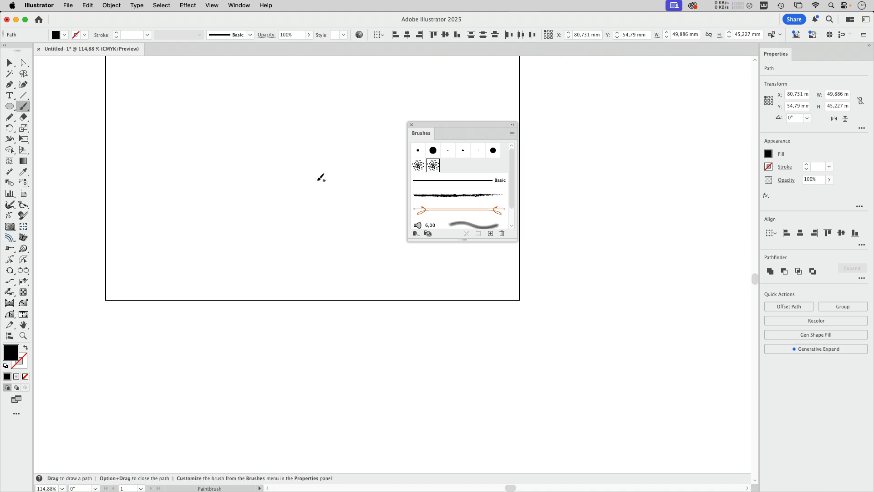
mouse_move(141, 93)
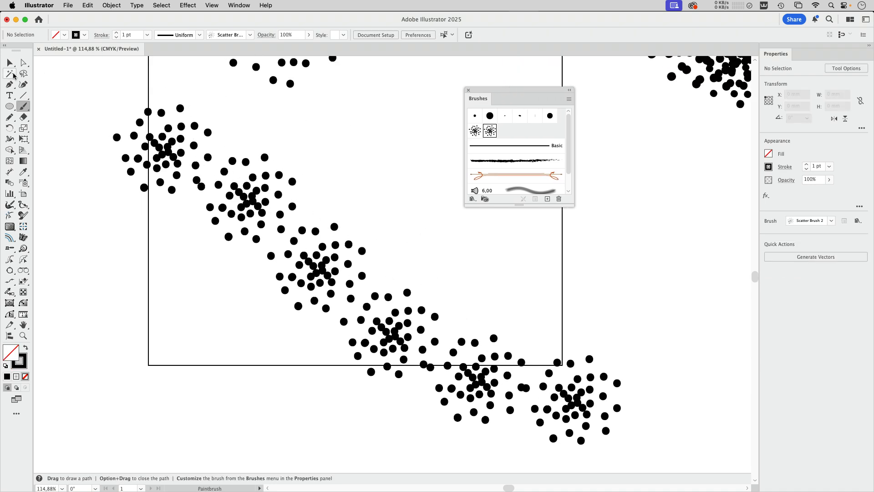
Return to the Selection tool after painting the diagonal Scatter Brush 2 stroke
left_click(10, 62)
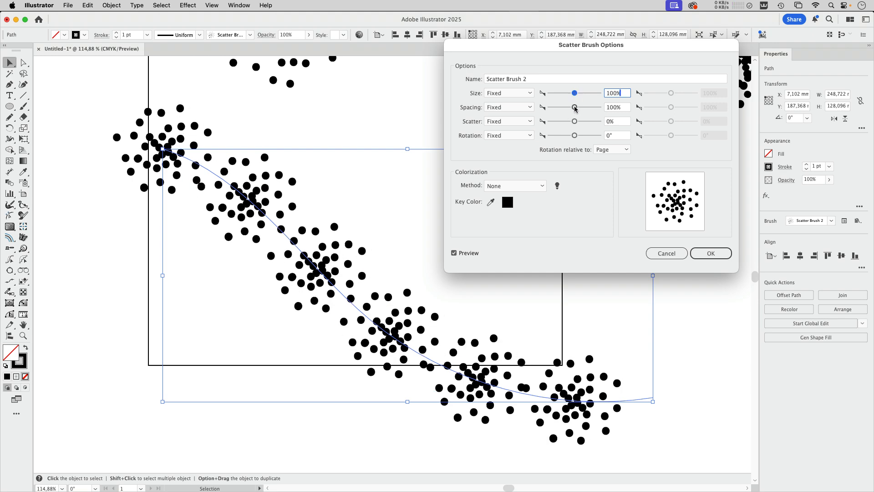
Tighten the scatter brush spacing to 27%
left_click_drag(574, 107, 558, 107)
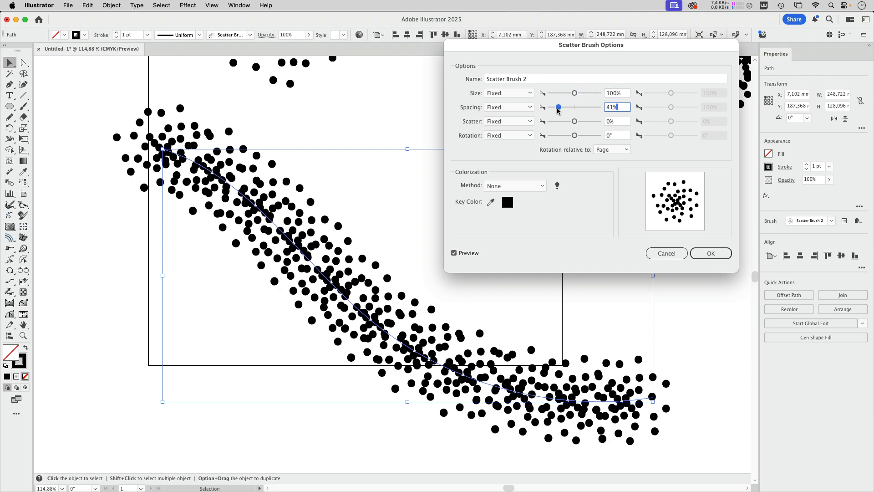
left_click_drag(559, 106, 557, 107)
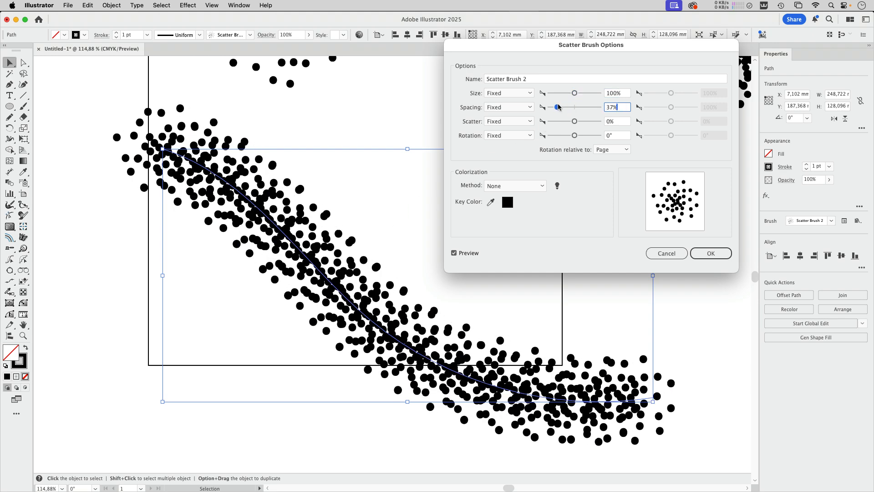
left_click_drag(557, 107, 554, 107)
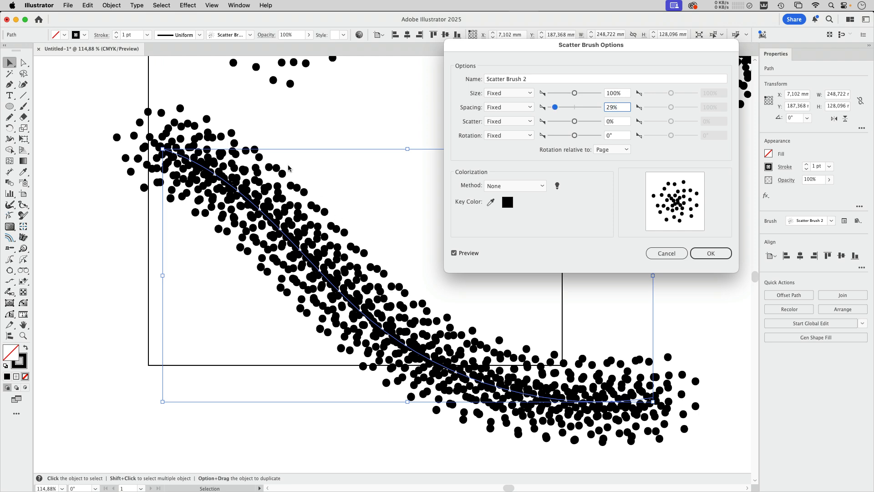
left_click_drag(556, 107, 554, 107)
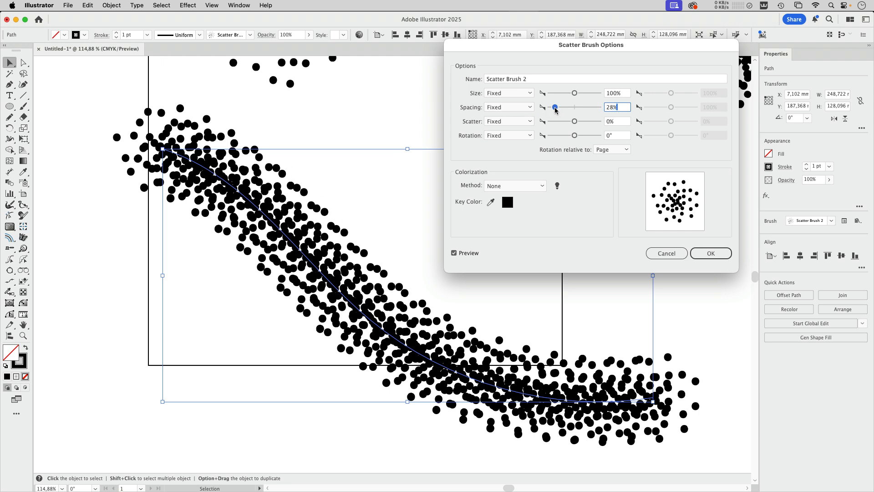
left_click_drag(555, 106, 554, 106)
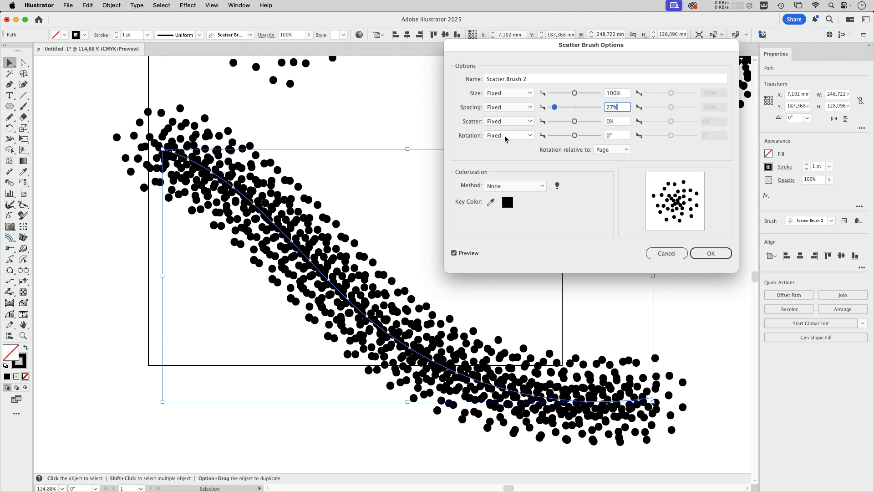
Set cluster rotation to Random from -180° to 180°, relative to the path
left_click(507, 135)
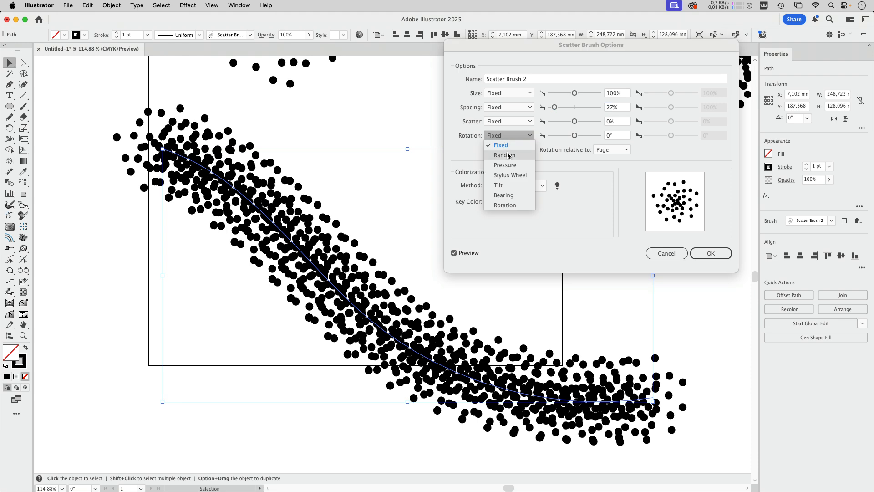
left_click(504, 155)
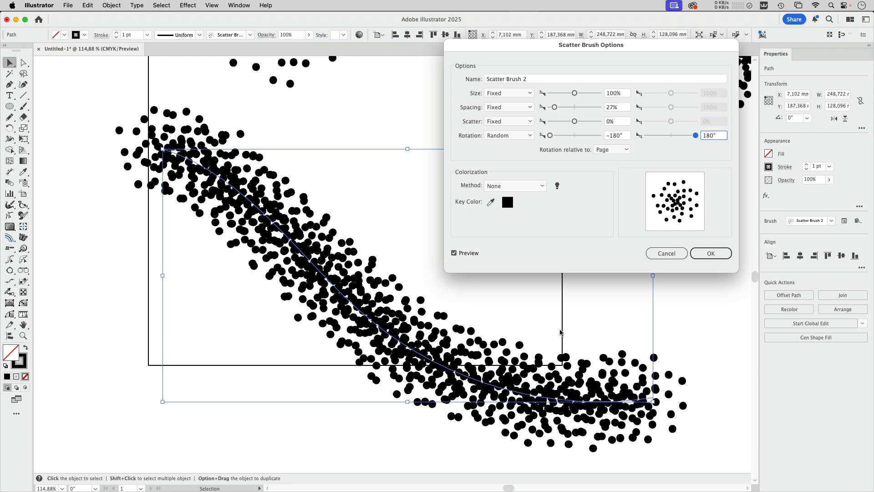
mouse_move(561, 332)
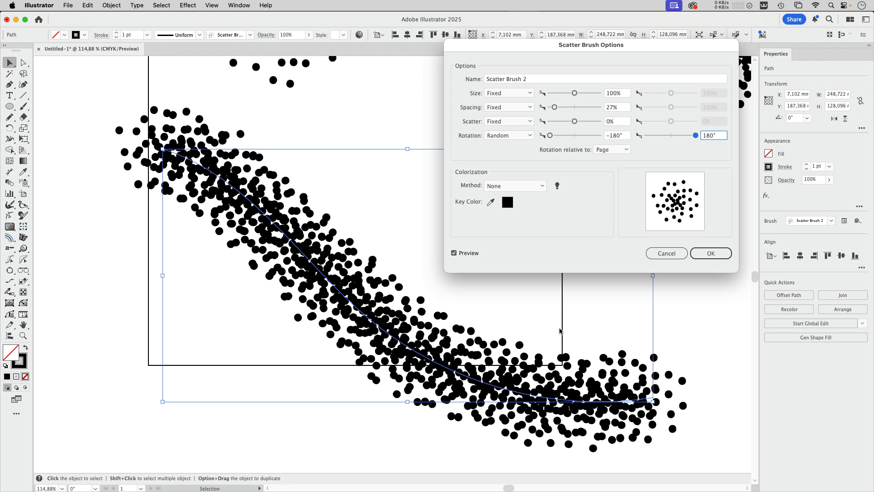
left_click(611, 149)
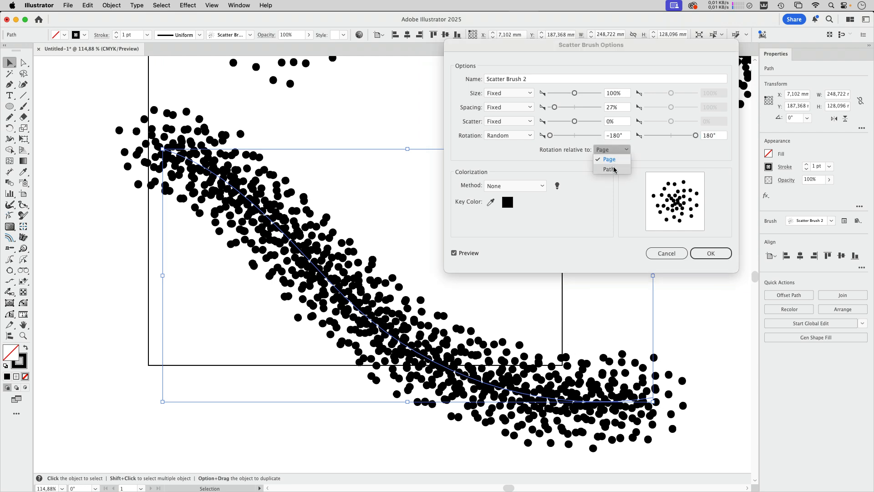
left_click(609, 169)
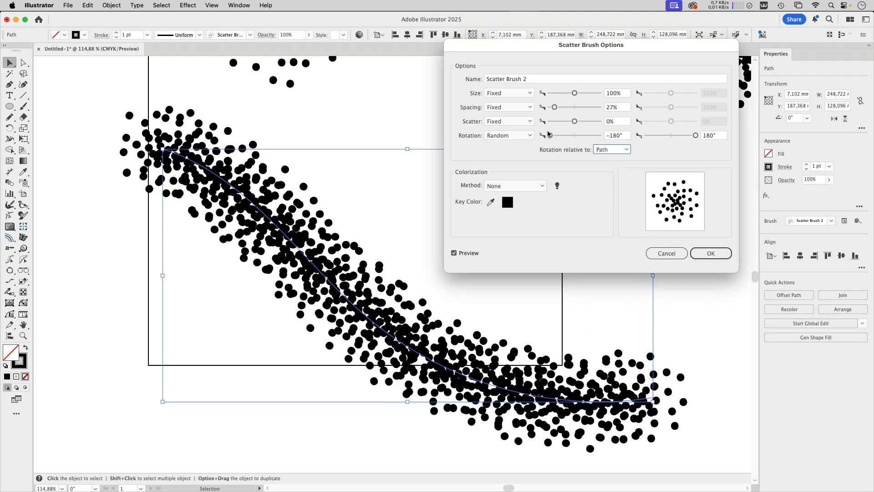
mouse_move(551, 168)
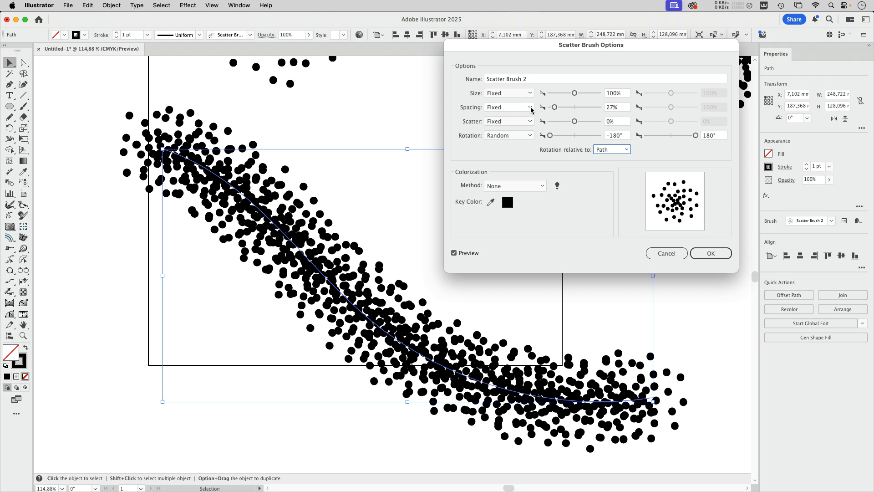
Make cluster spacing random and cluster size random, about 98% to 103%
left_click(508, 107)
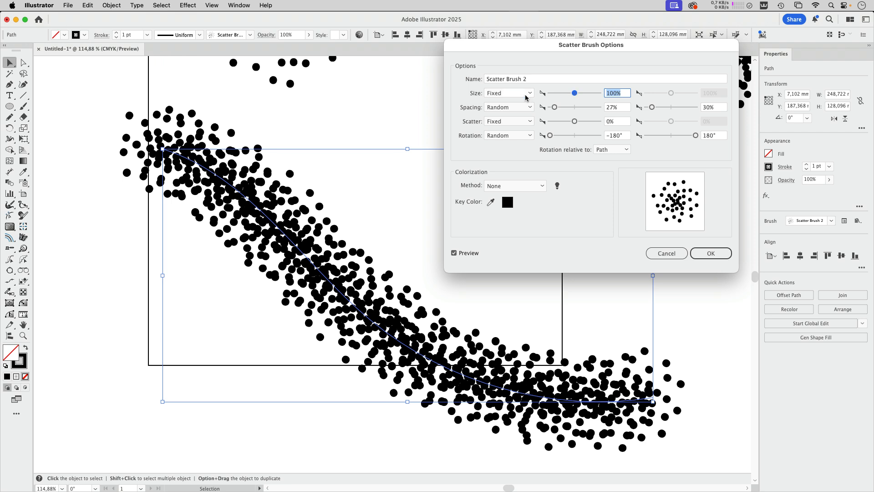
left_click(508, 92)
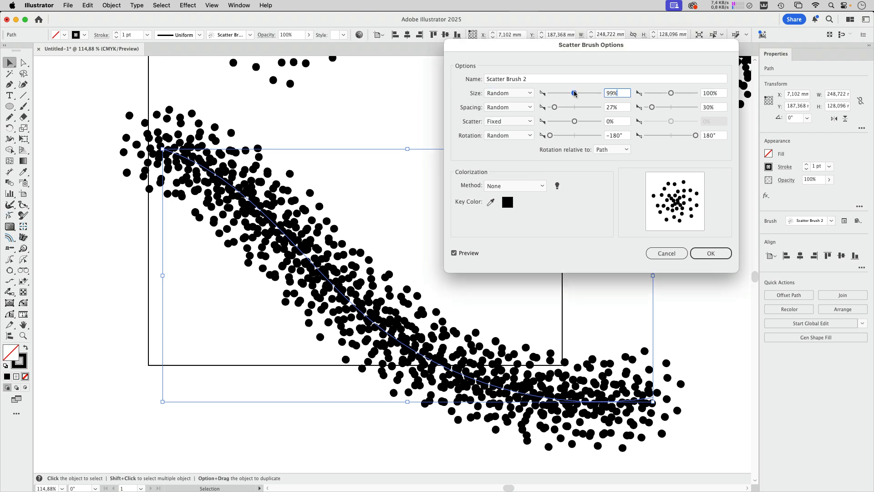
left_click_drag(670, 92, 672, 92)
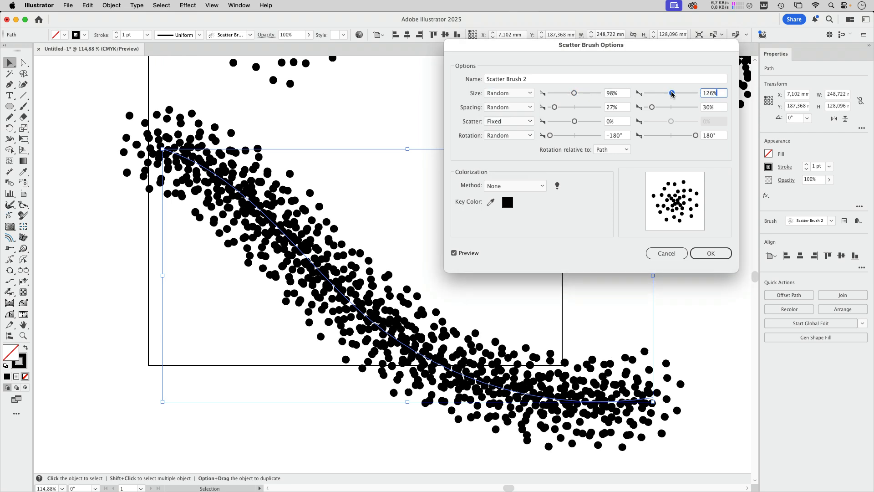
left_click_drag(672, 92, 671, 92)
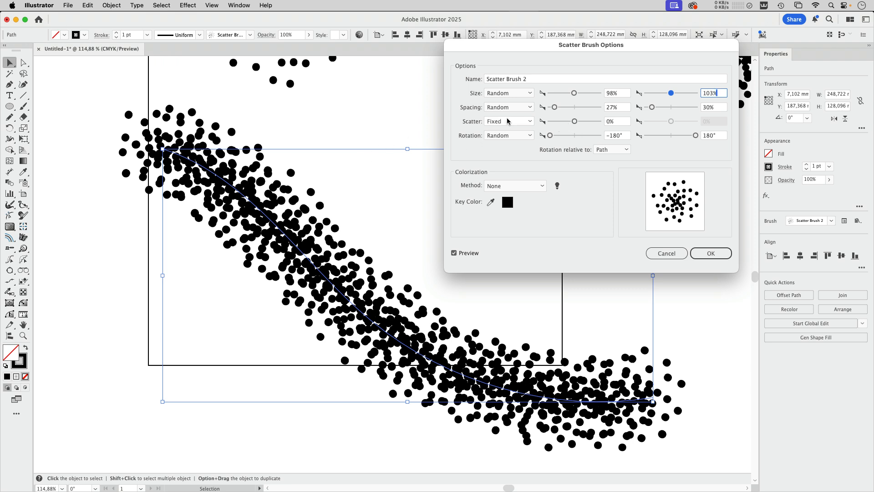
mouse_move(309, 279)
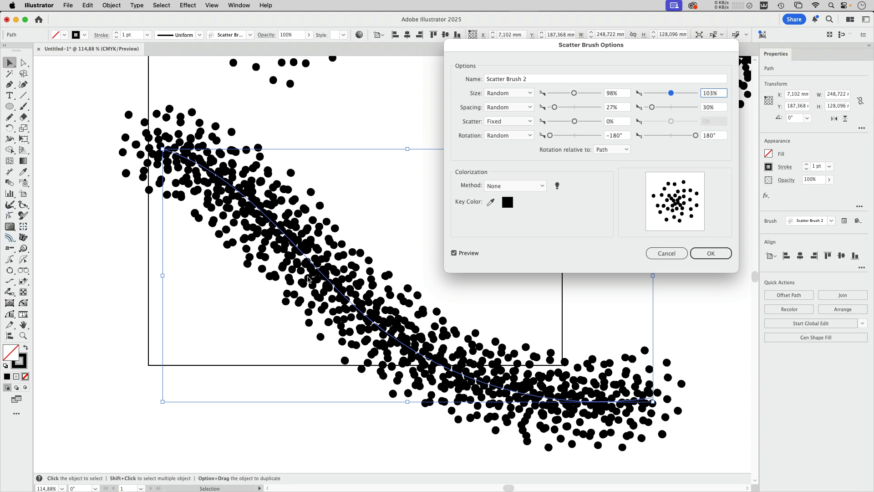
Set dot scatter to Random and colorization to Tints
left_click(508, 121)
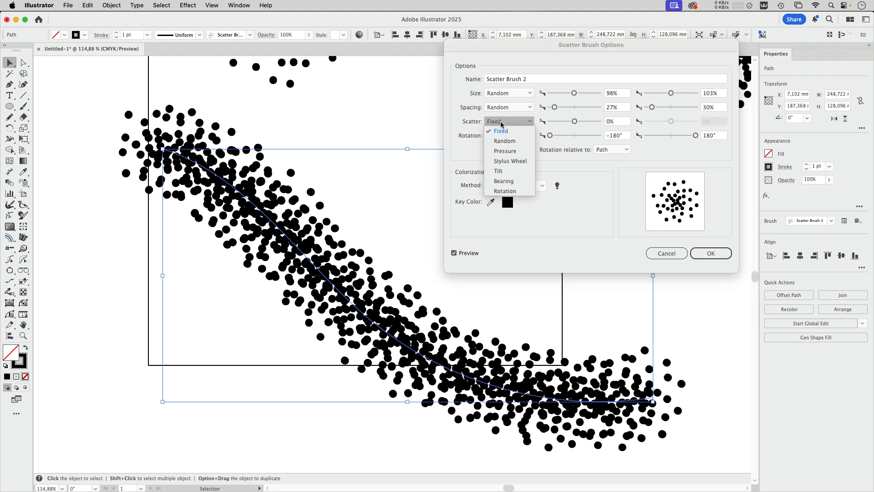
left_click(504, 141)
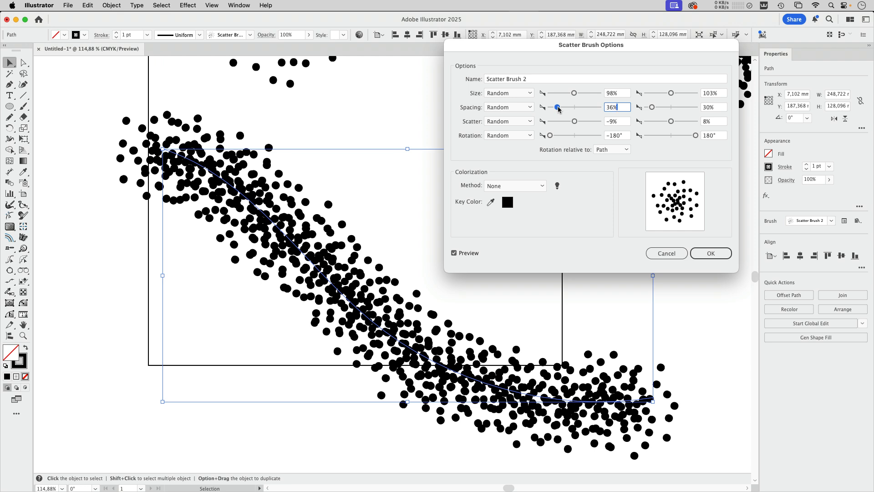
mouse_move(470, 186)
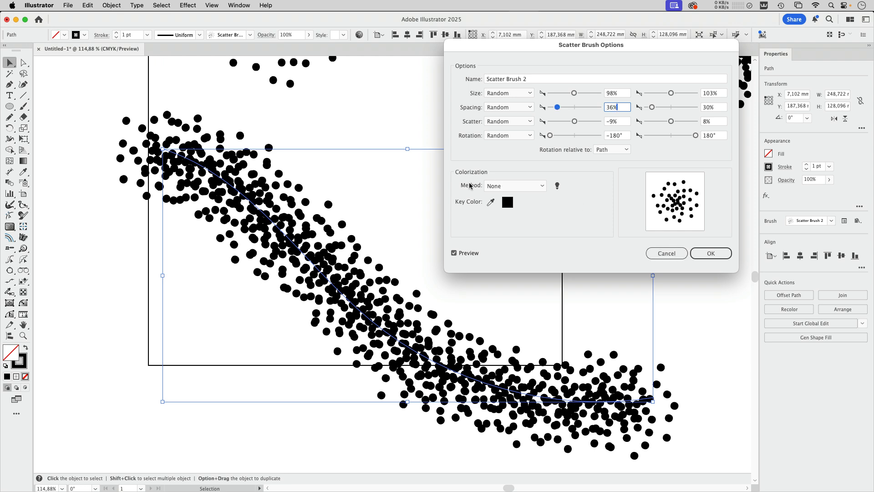
left_click(514, 185)
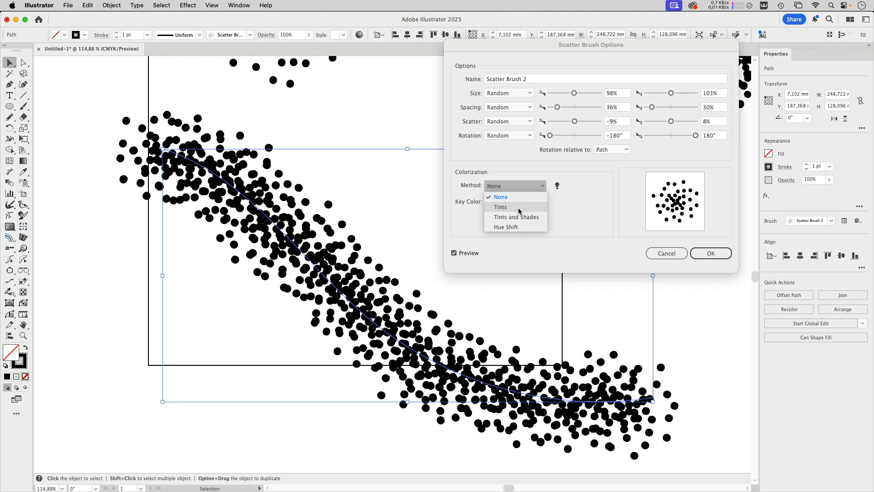
left_click(711, 253)
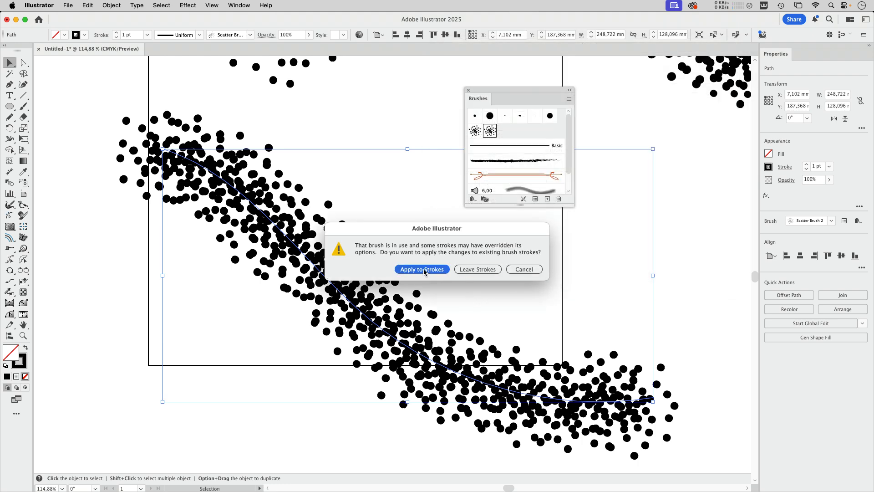
Apply the brush changes to existing strokes and recolour the stippled stroke blue
left_click(421, 269)
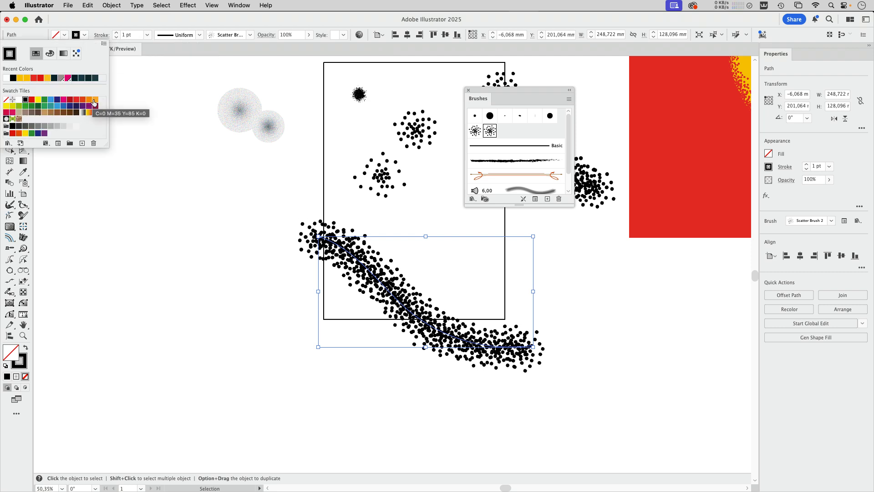
left_click(94, 107)
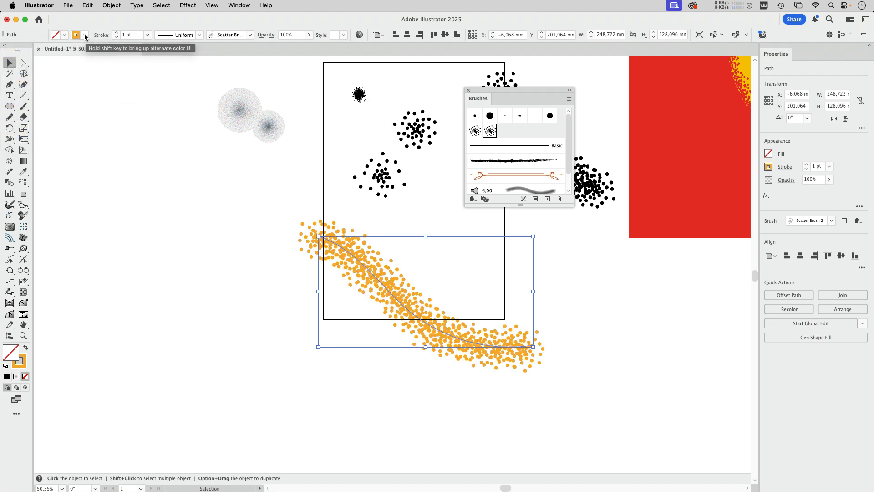
left_click(76, 35)
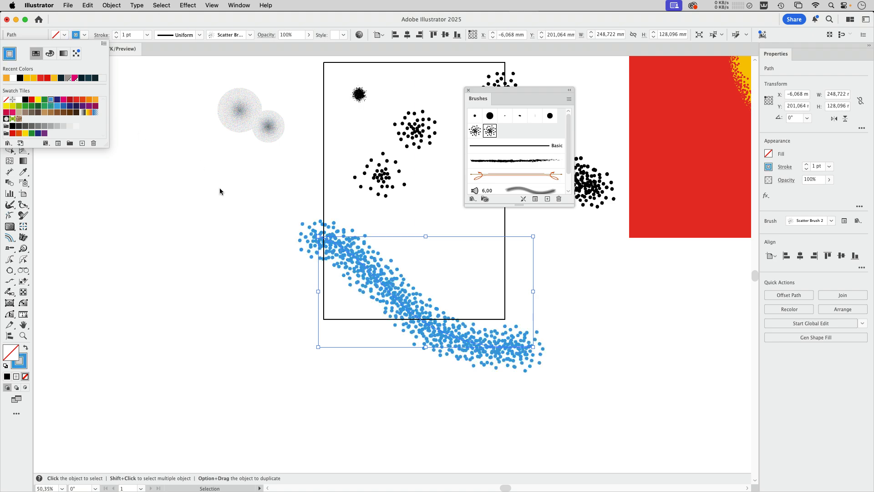
left_click(549, 277)
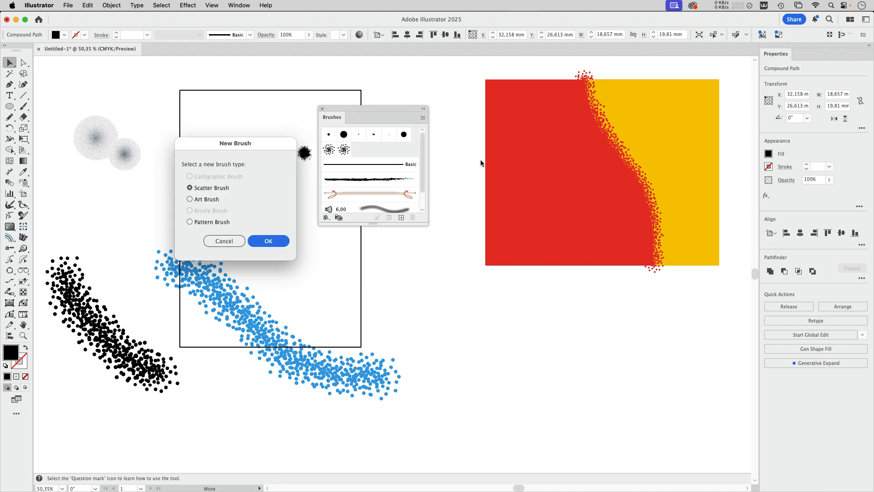
Create a scatter brush with random size and scatter, path-relative rotation, and Tints colorization
left_click(268, 241)
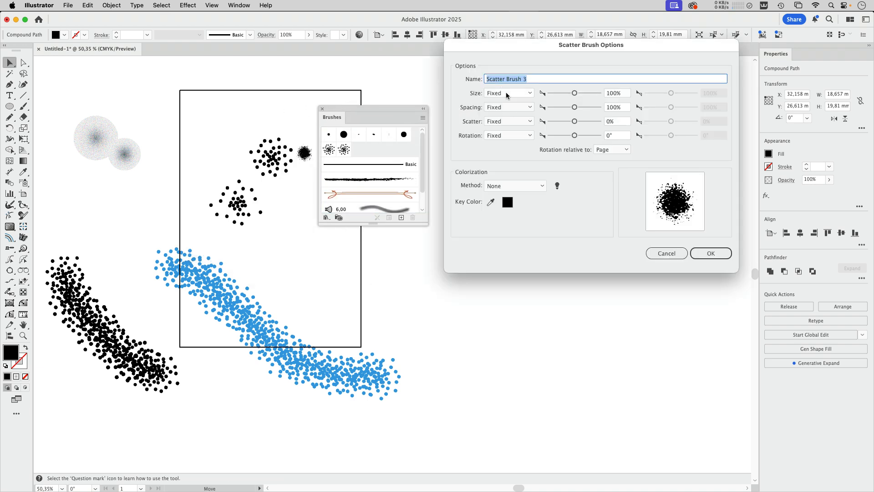
left_click(508, 92)
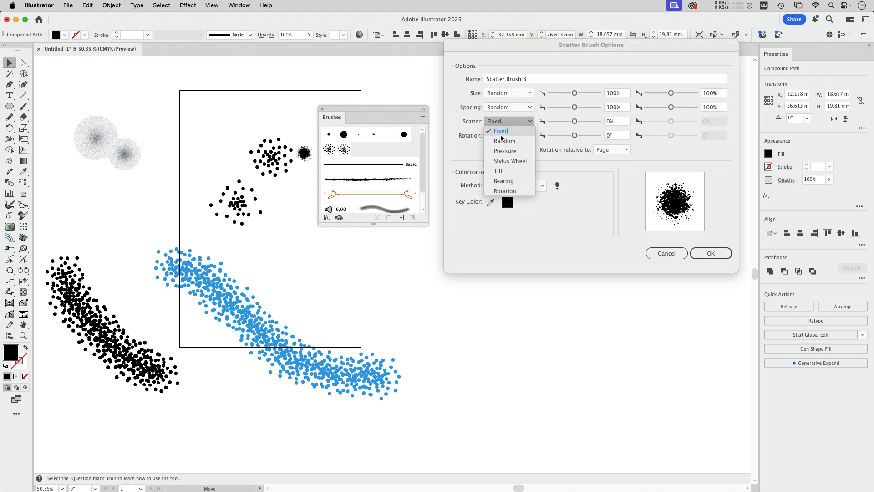
left_click(504, 141)
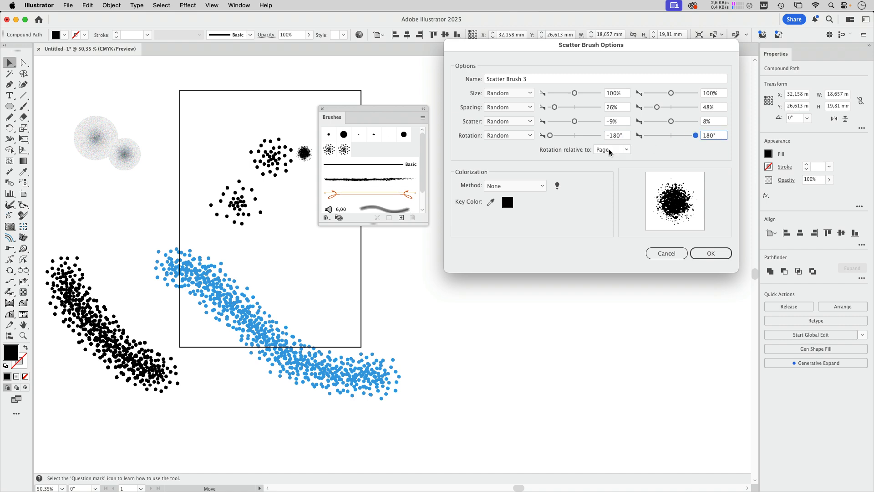
left_click(514, 186)
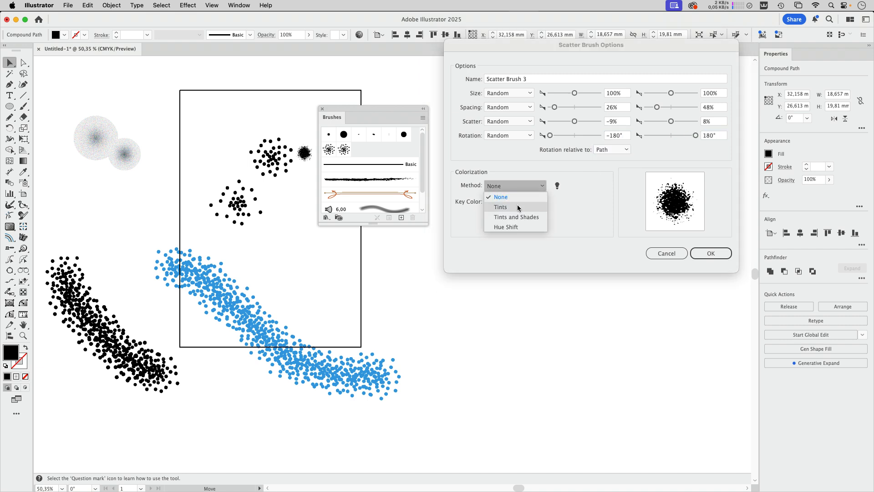
left_click(500, 207)
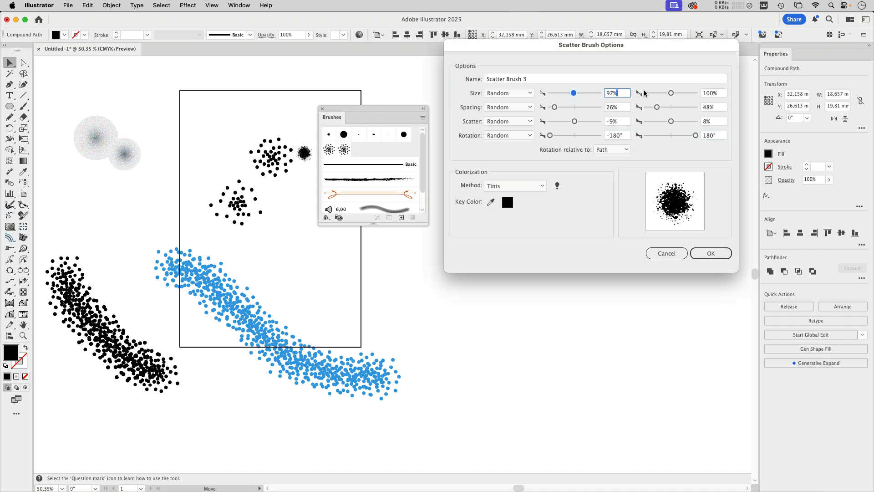
left_click(710, 253)
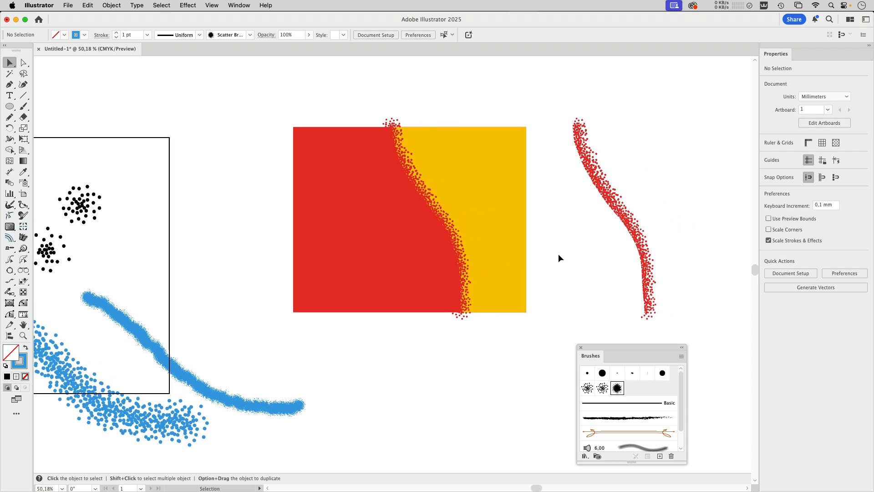
mouse_move(516, 248)
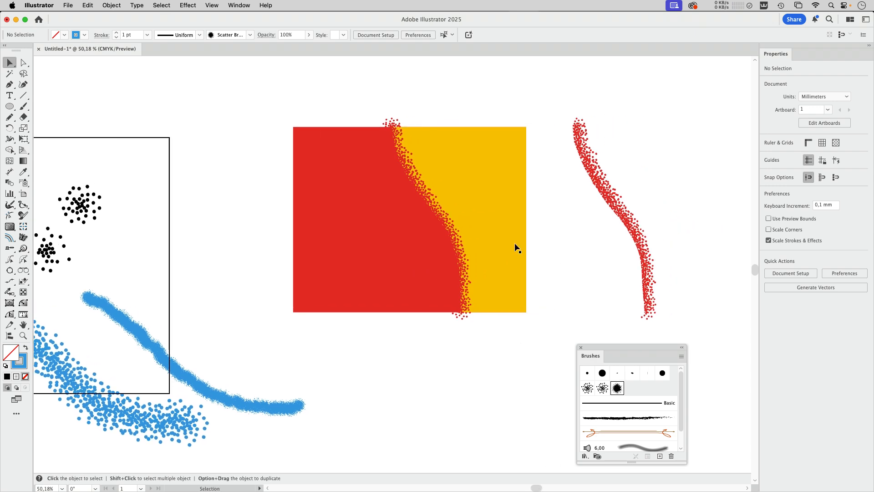
Open Document Info from the Window menu and set it to report object counts
left_click(238, 5)
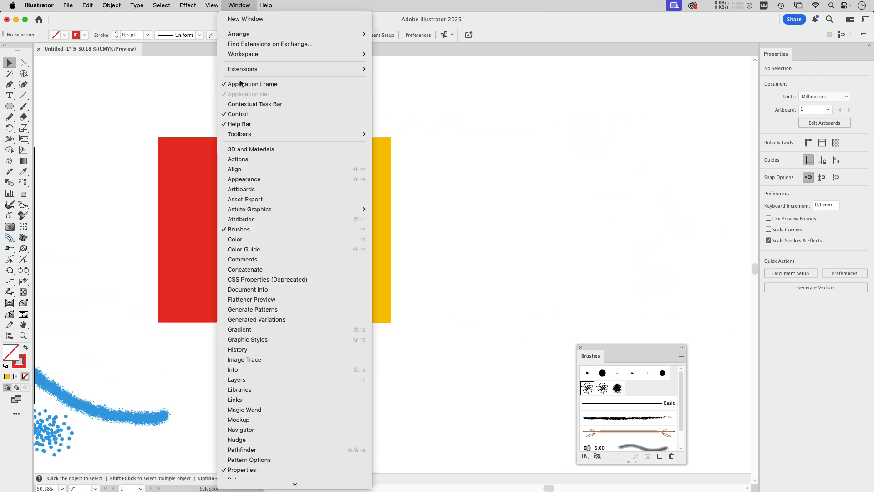
mouse_move(248, 289)
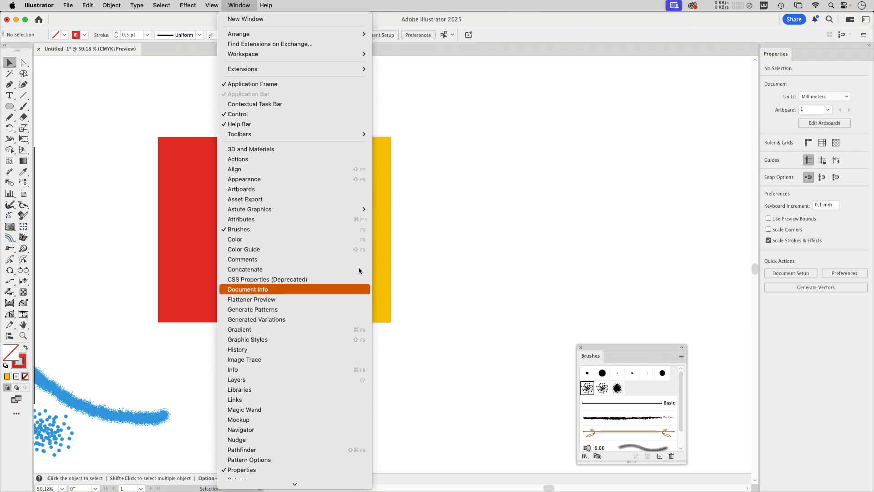
left_click(247, 289)
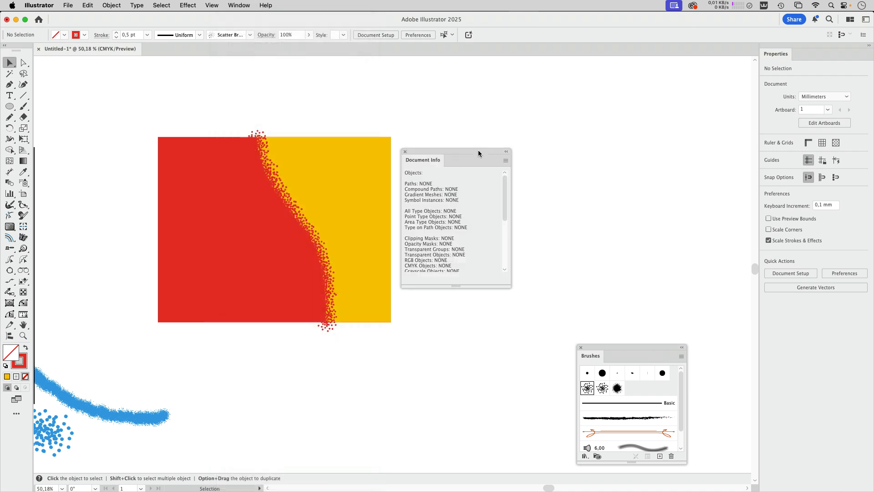
mouse_move(486, 165)
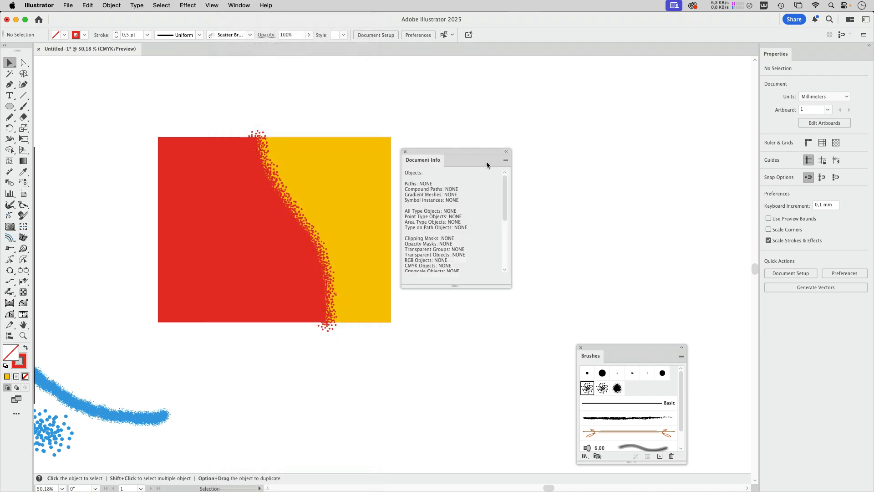
left_click(505, 161)
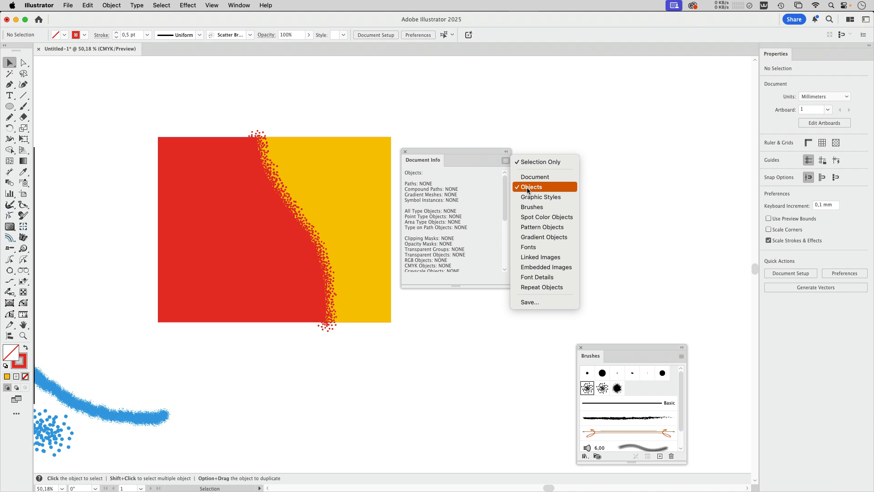
left_click(529, 186)
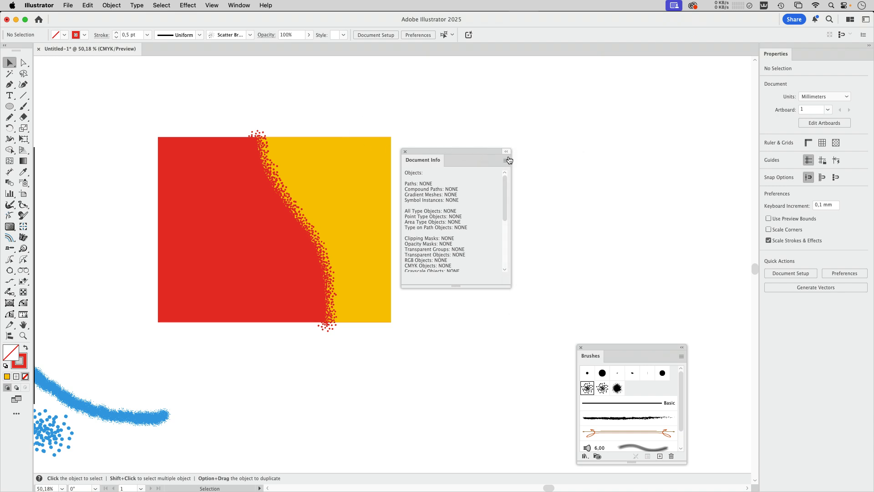
left_click(505, 161)
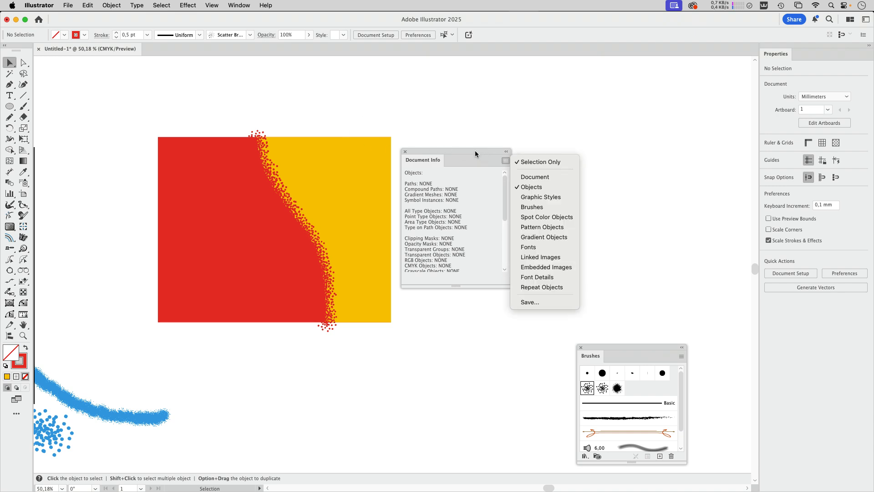
Expand the appearance of the selected stippled border into 1216 separate dot paths
left_click(301, 182)
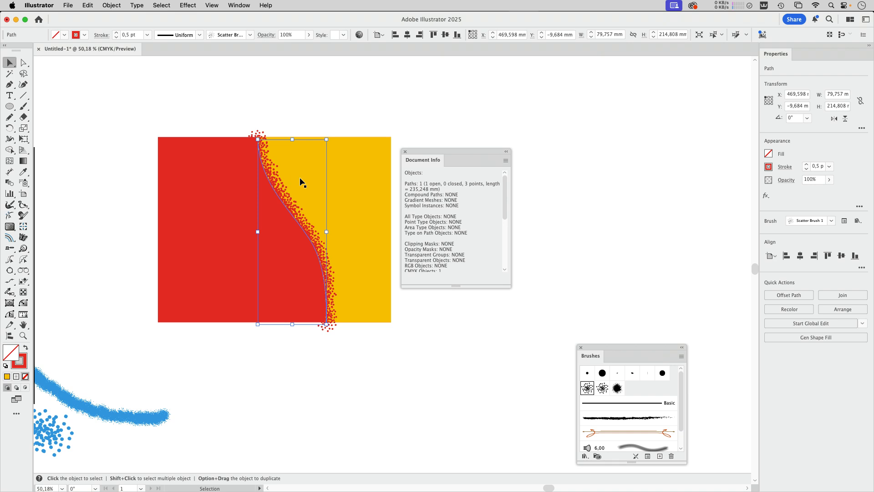
mouse_move(532, 201)
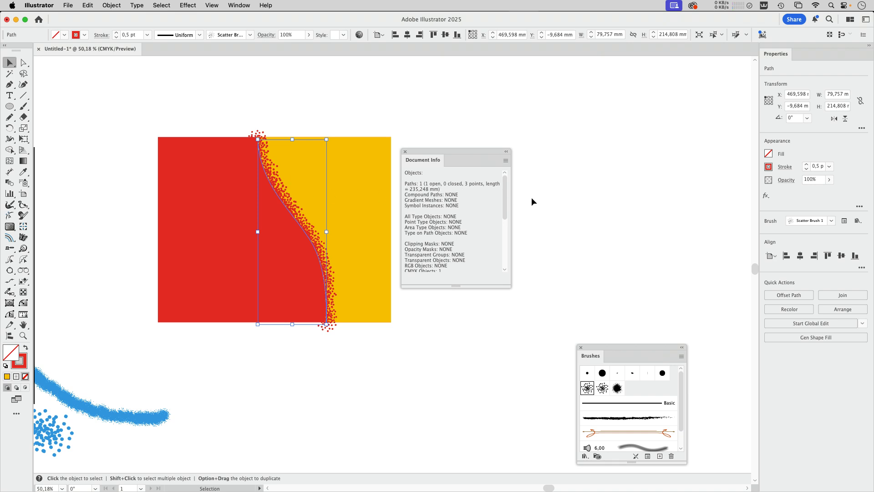
mouse_move(405, 67)
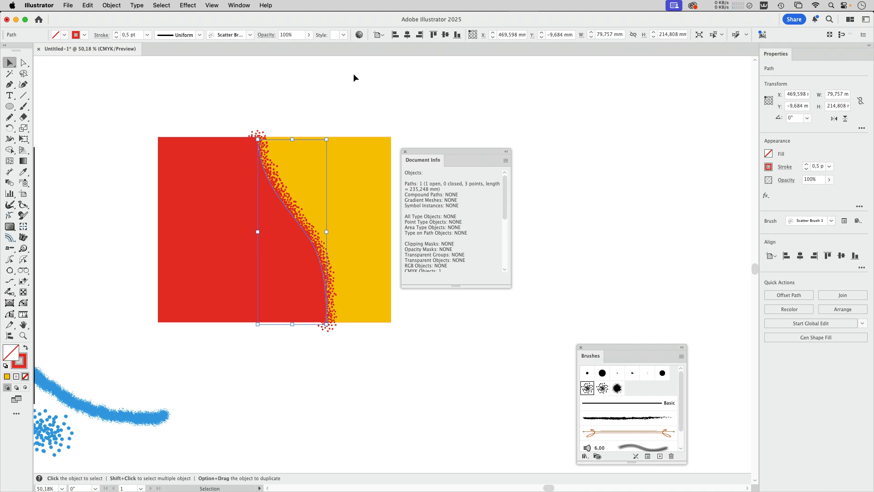
mouse_move(278, 95)
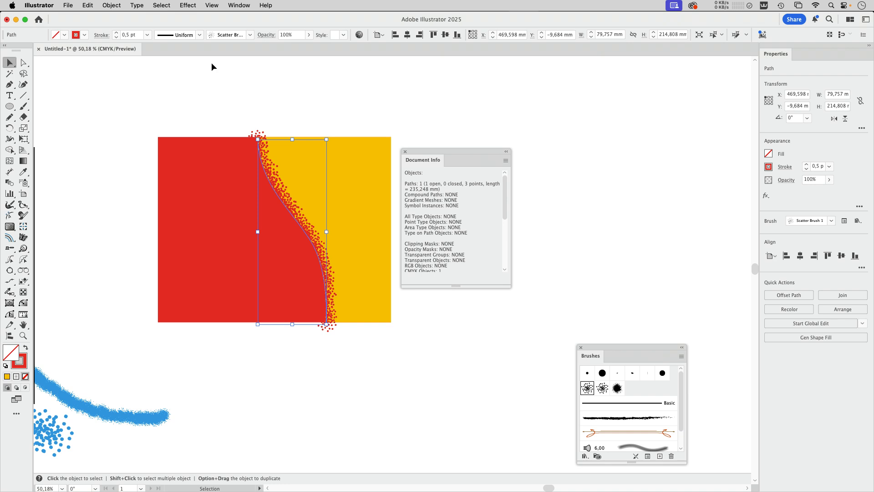
left_click(111, 5)
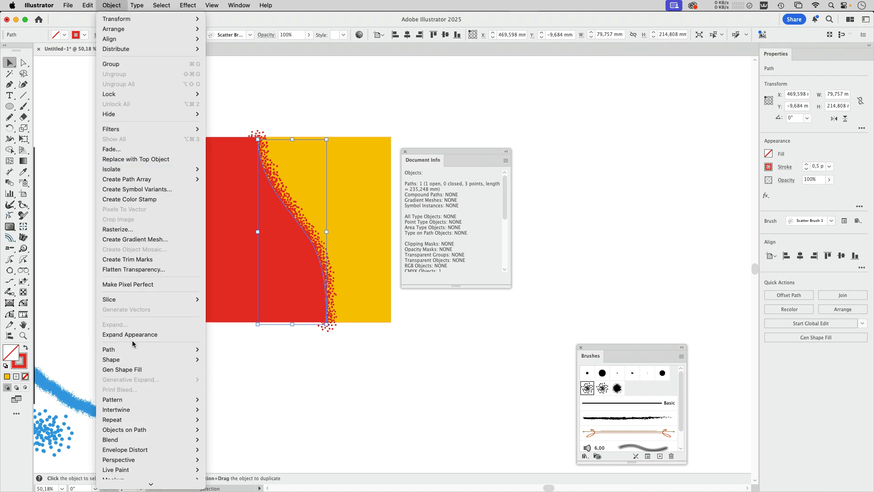
left_click(130, 334)
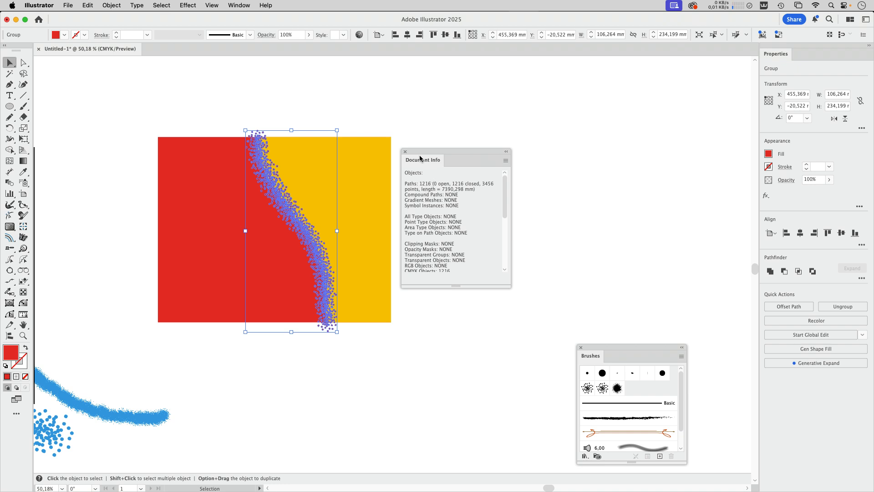
left_click_drag(422, 159, 438, 157)
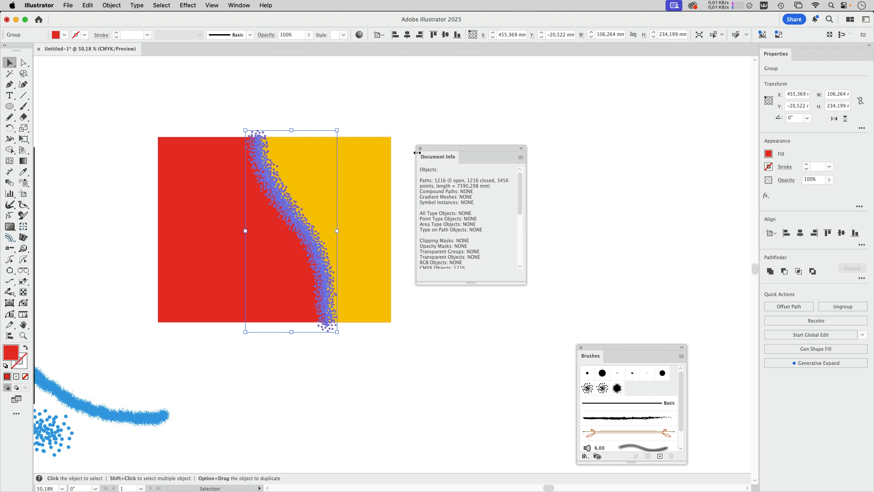
mouse_move(404, 107)
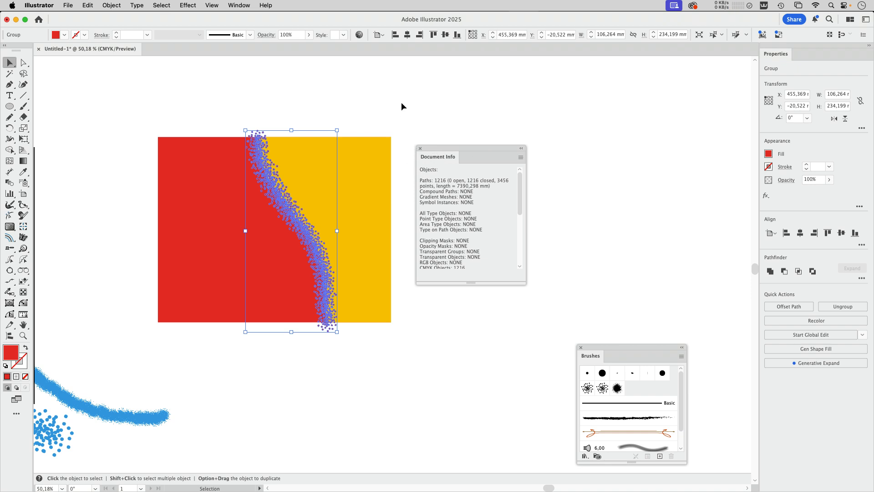
mouse_move(397, 109)
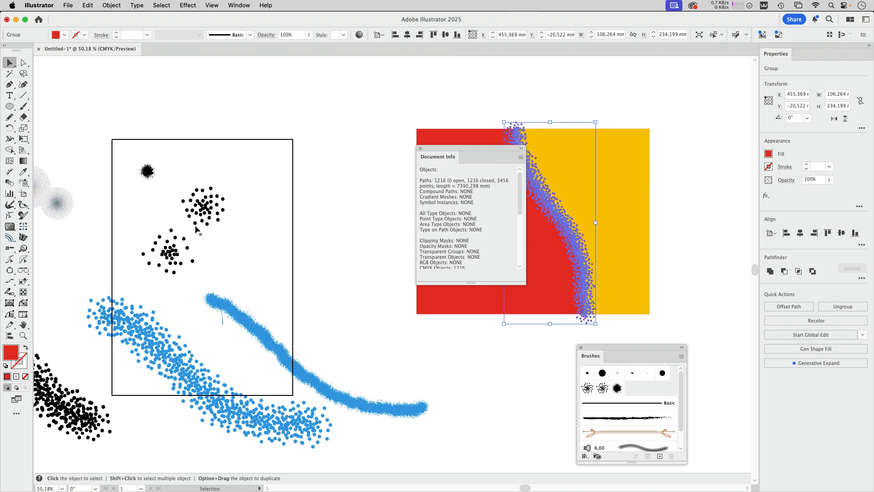
mouse_move(207, 228)
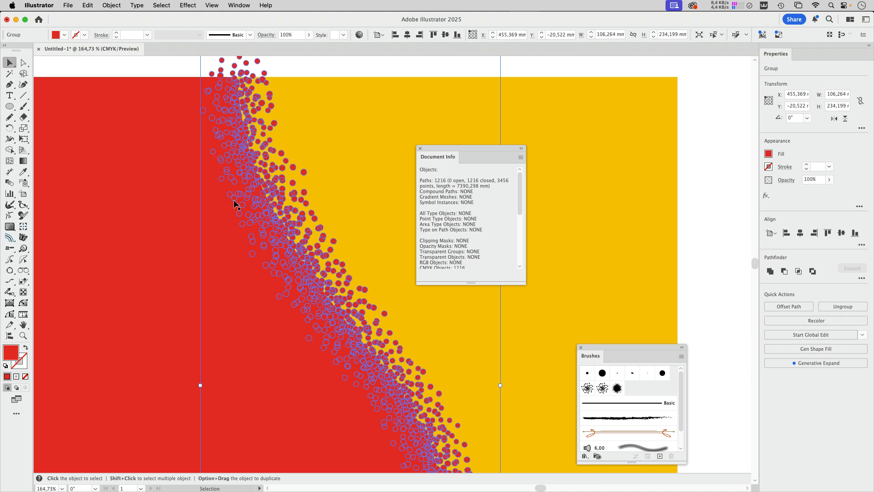
mouse_move(633, 183)
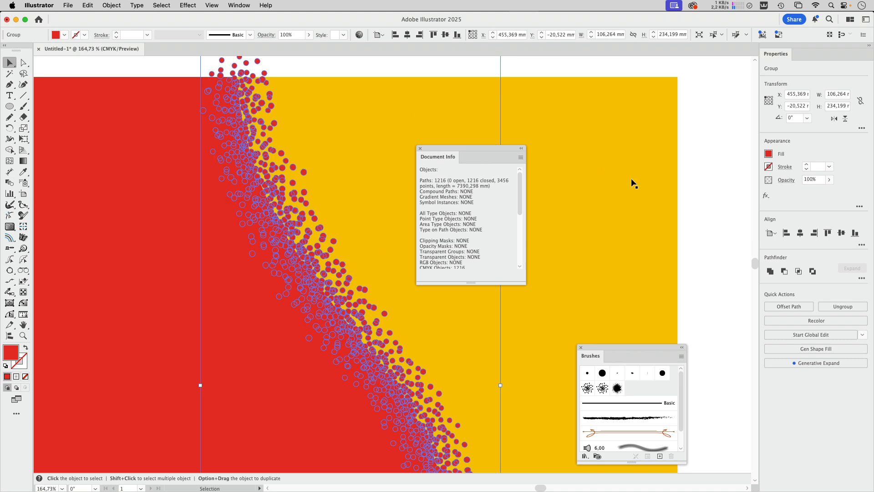
mouse_move(785, 276)
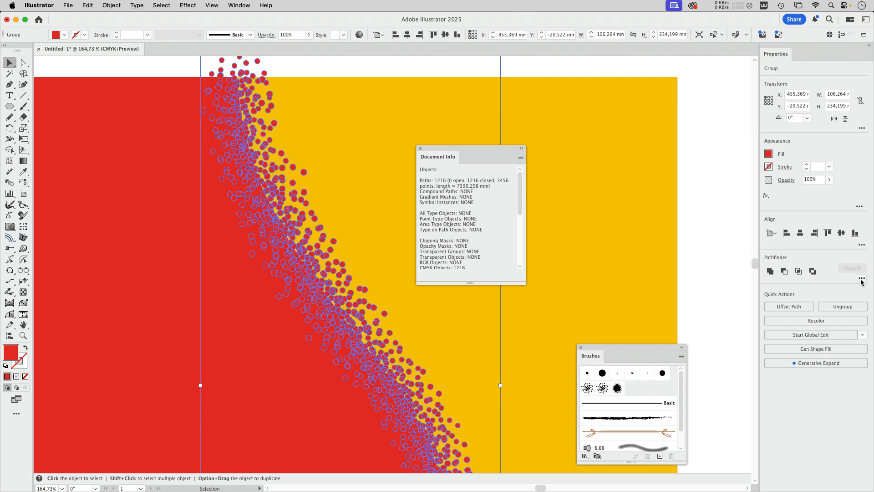
Unite the expanded dots with Pathfinder, reducing them to 366 closed paths
left_click(862, 279)
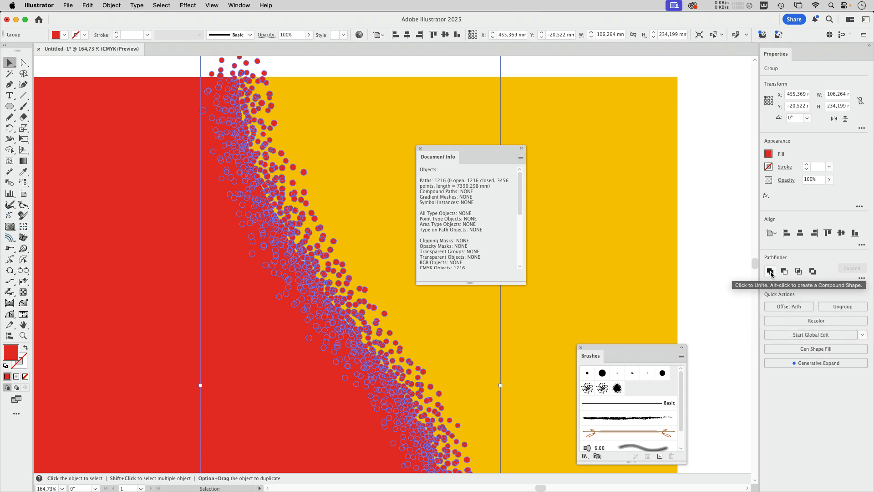
left_click(770, 270)
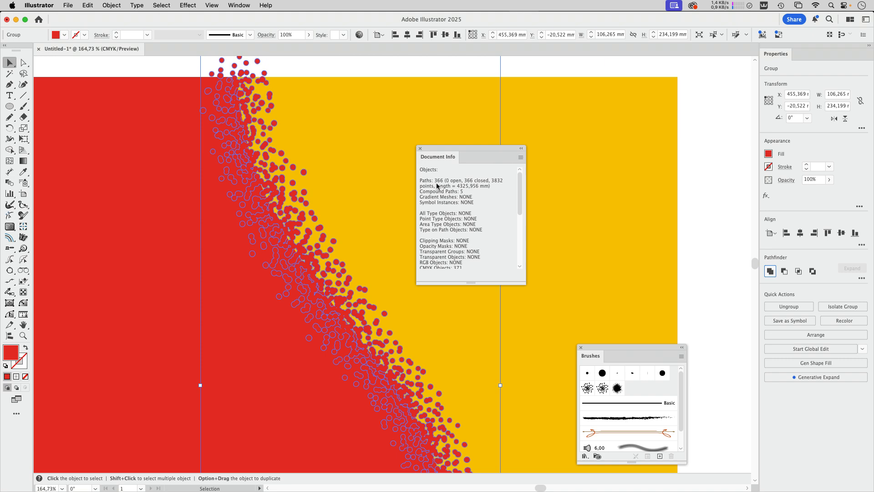
mouse_move(437, 187)
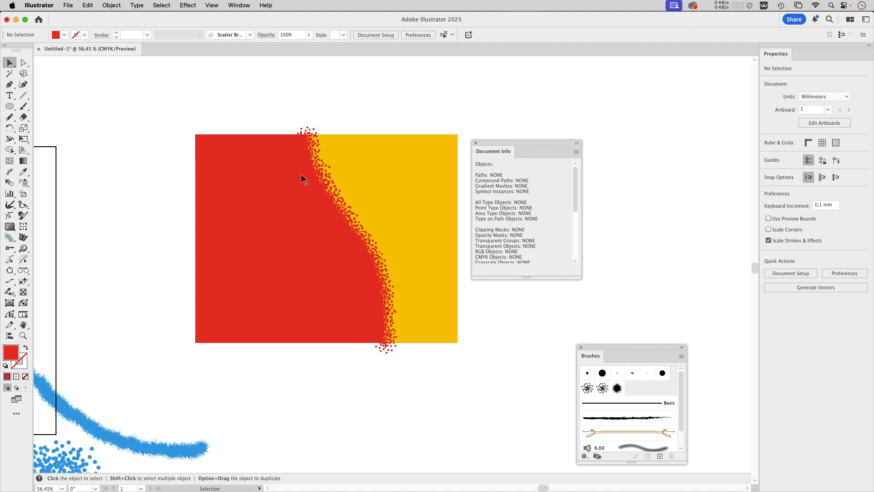
mouse_move(313, 166)
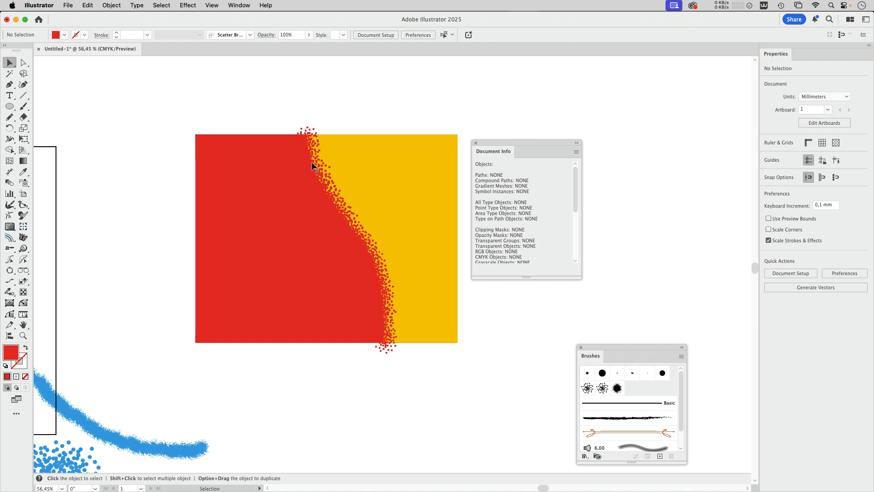
left_click(312, 167)
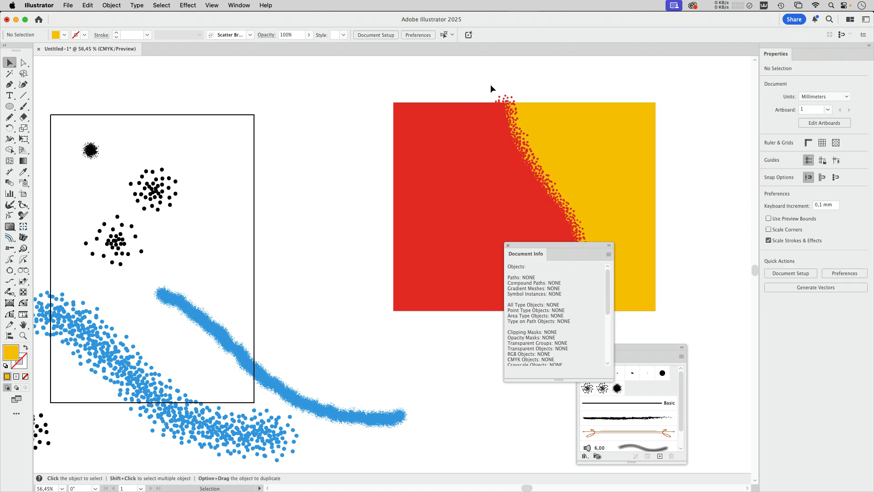
Move the red and yellow artwork and scale it down to about 101 × 81 mm
left_click(543, 157)
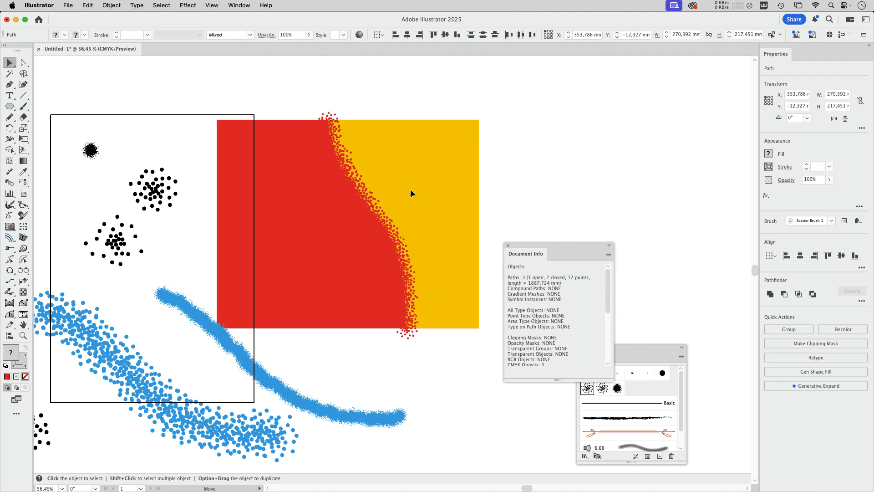
left_click(411, 193)
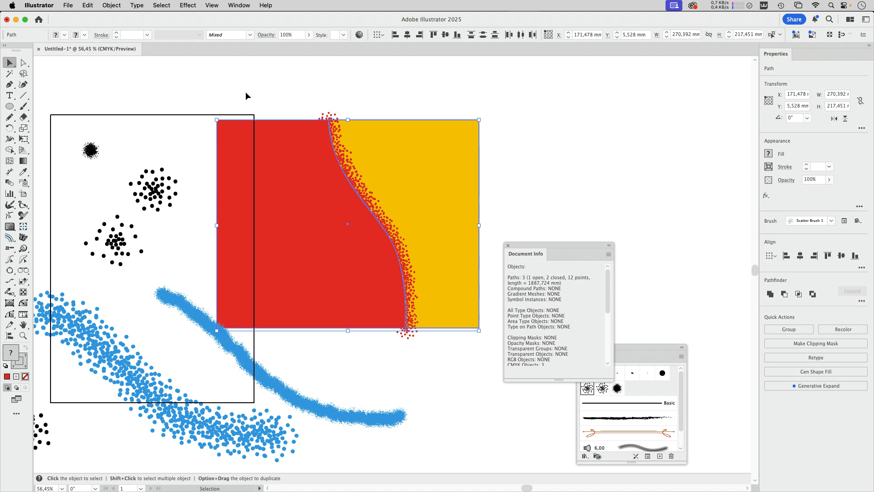
mouse_move(348, 95)
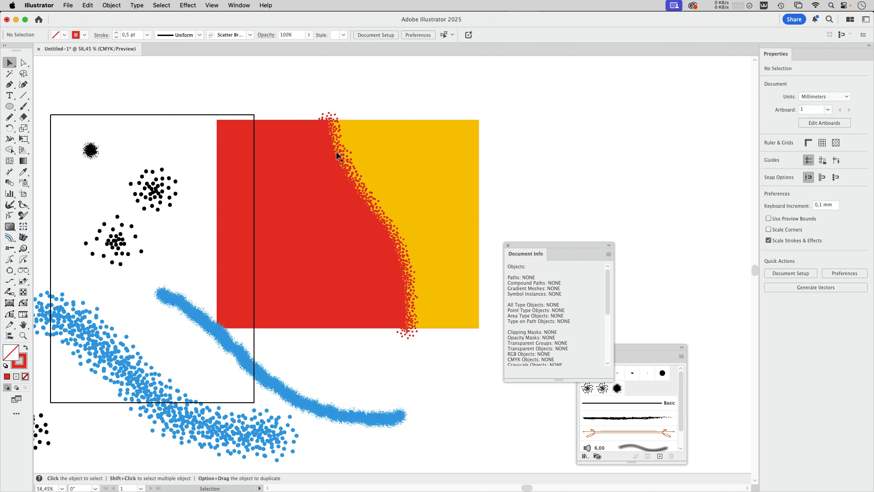
mouse_move(269, 106)
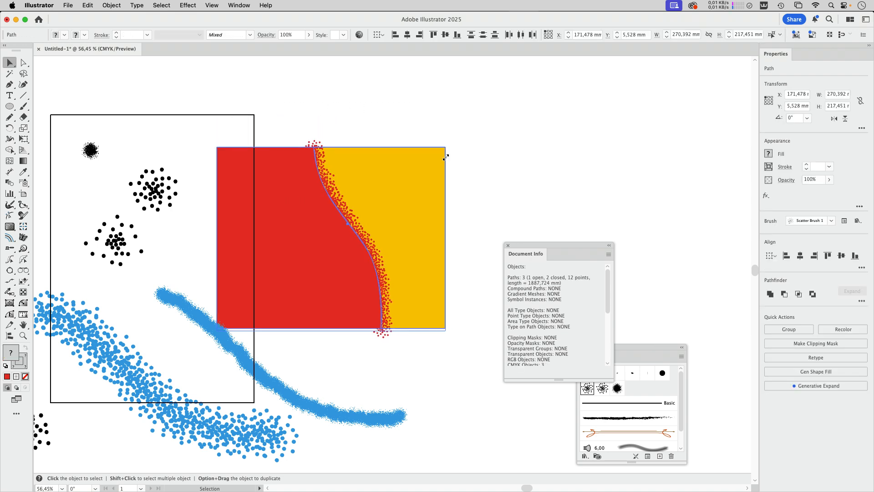
left_click_drag(446, 156, 316, 329)
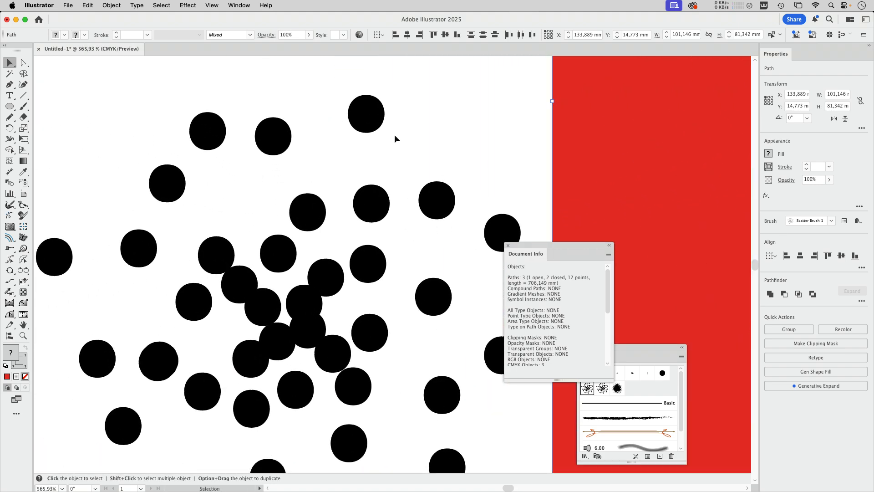
Select a single black dot to confirm it measures about 3.7 × 3.9 mm
left_click(366, 114)
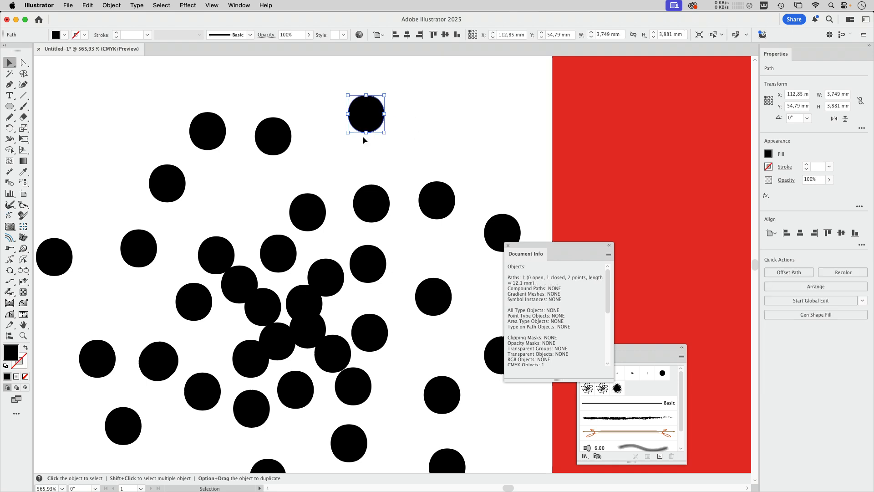
mouse_move(602, 42)
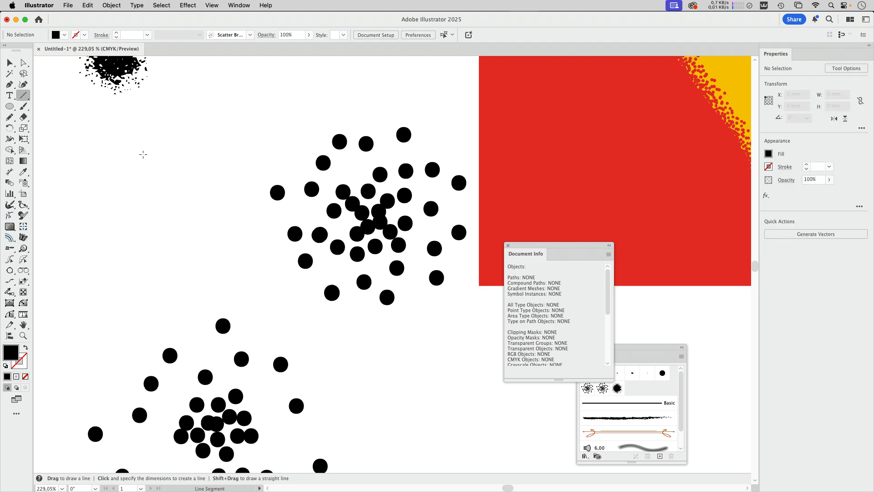
Draw a straight line above the black dots with a 0,25 pt stroke
left_click_drag(142, 154, 387, 86)
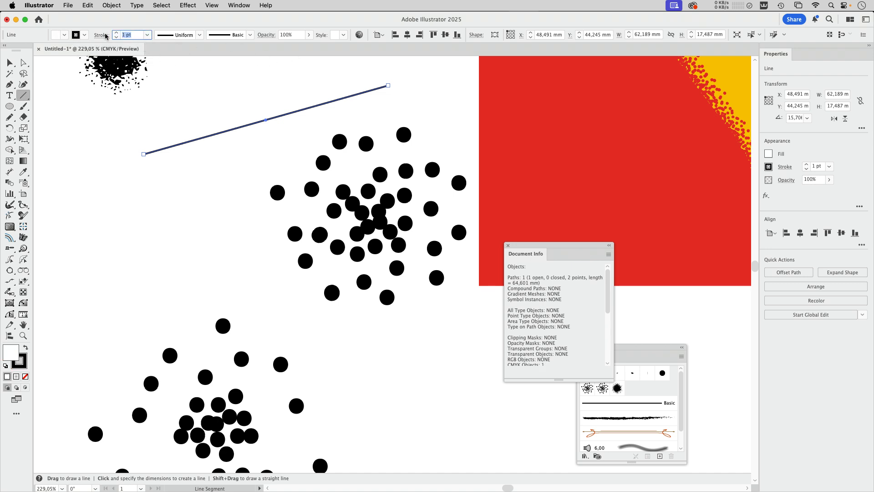
left_click(147, 35)
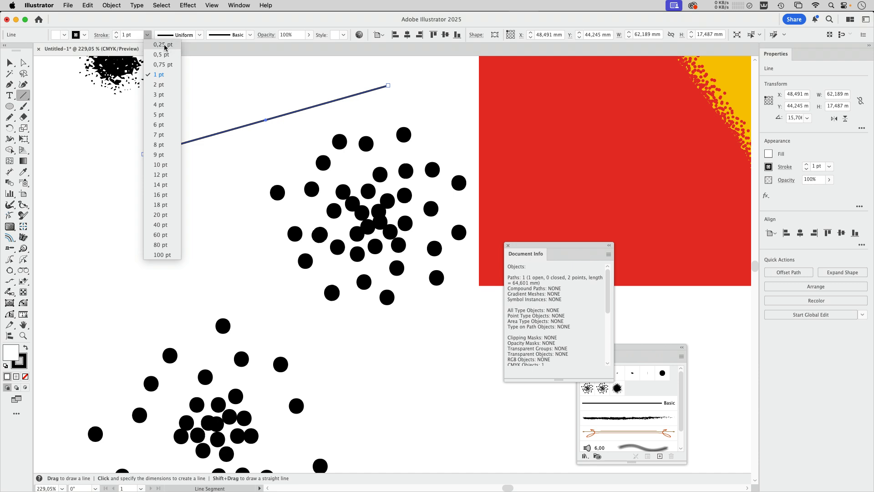
left_click(162, 45)
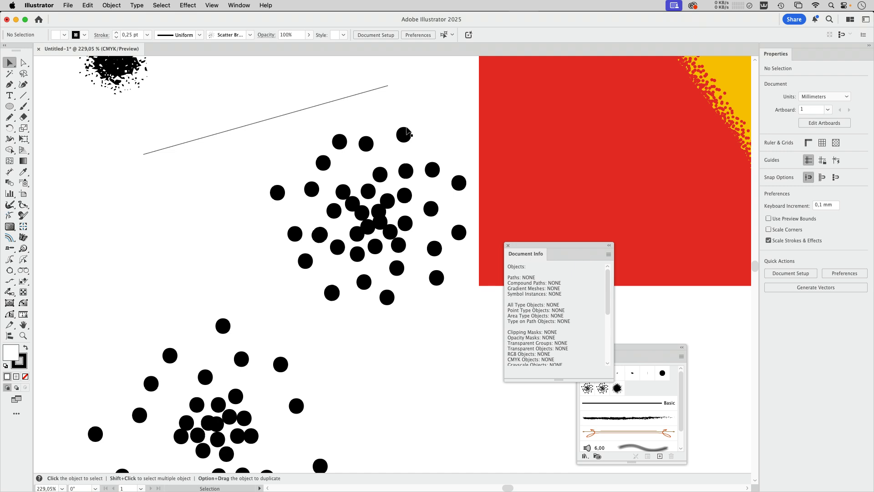
mouse_move(419, 107)
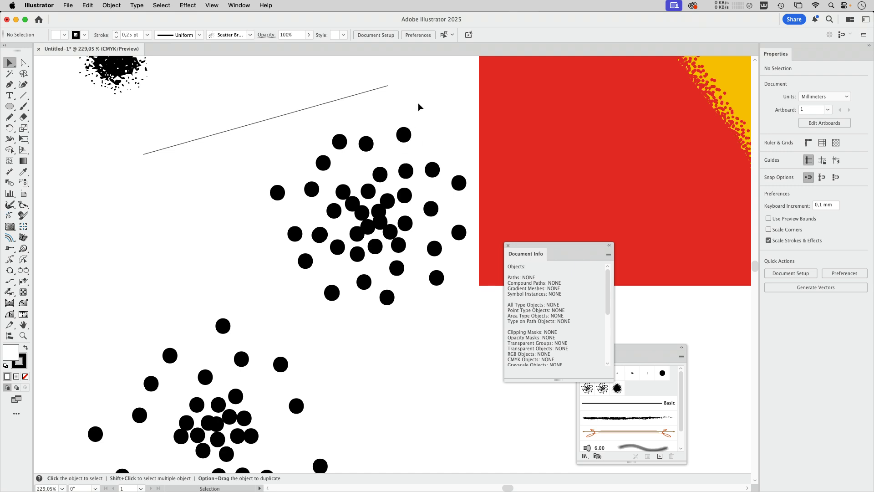